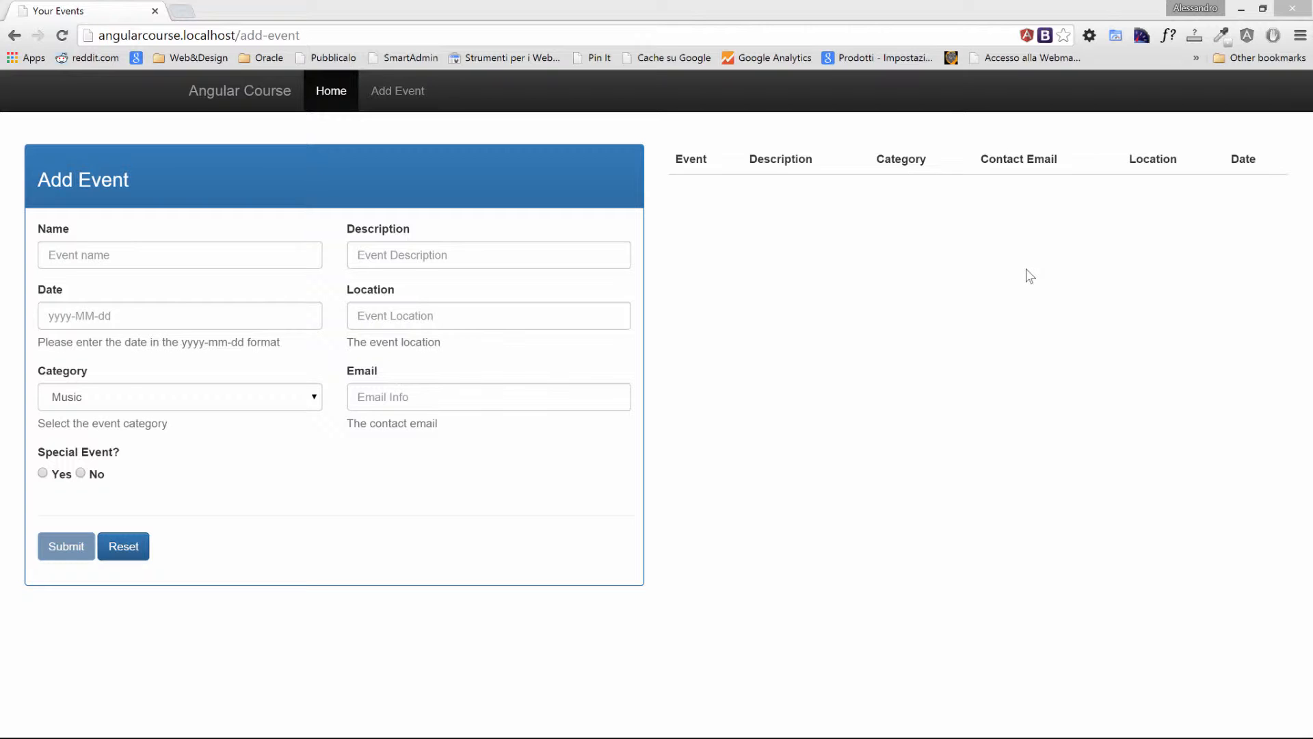
# Show the Name input's markup with its ng-pristine and ng-invalid classes in Chrome's developer tools
pyautogui.press('F12')
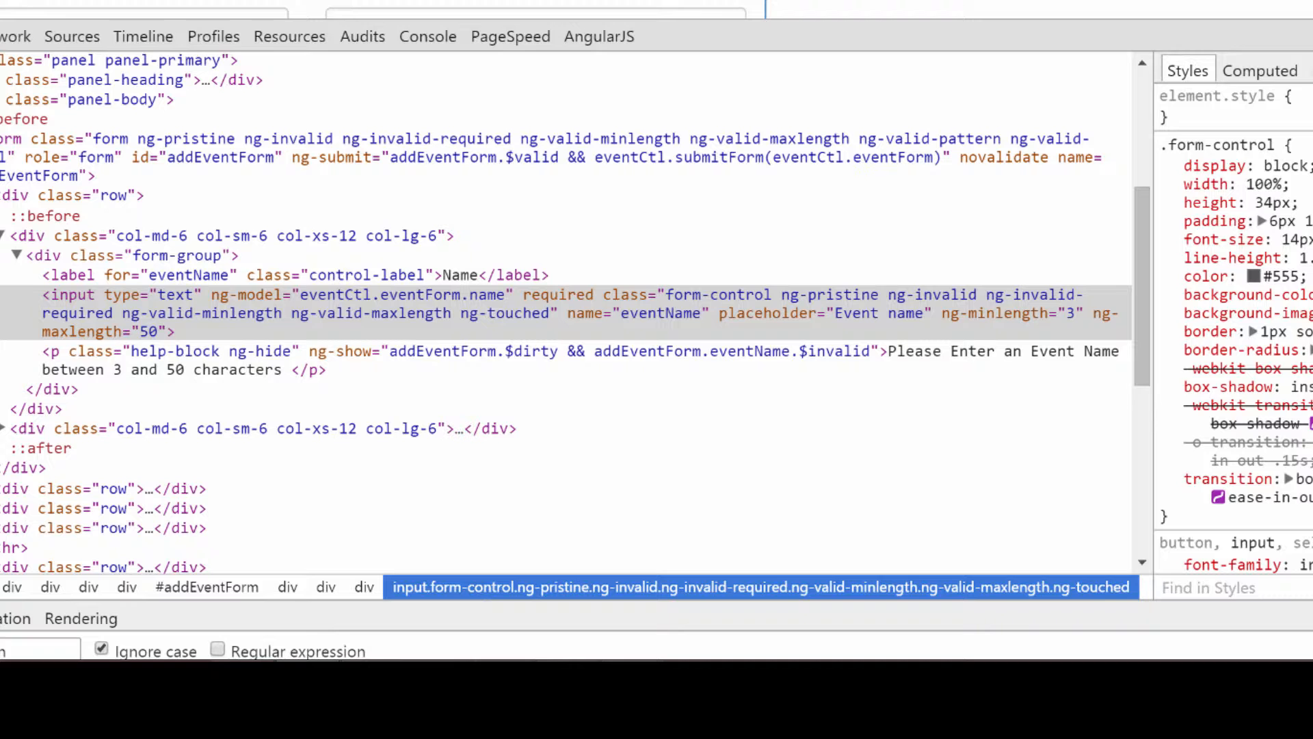
pyautogui.moveTo(213, 346)
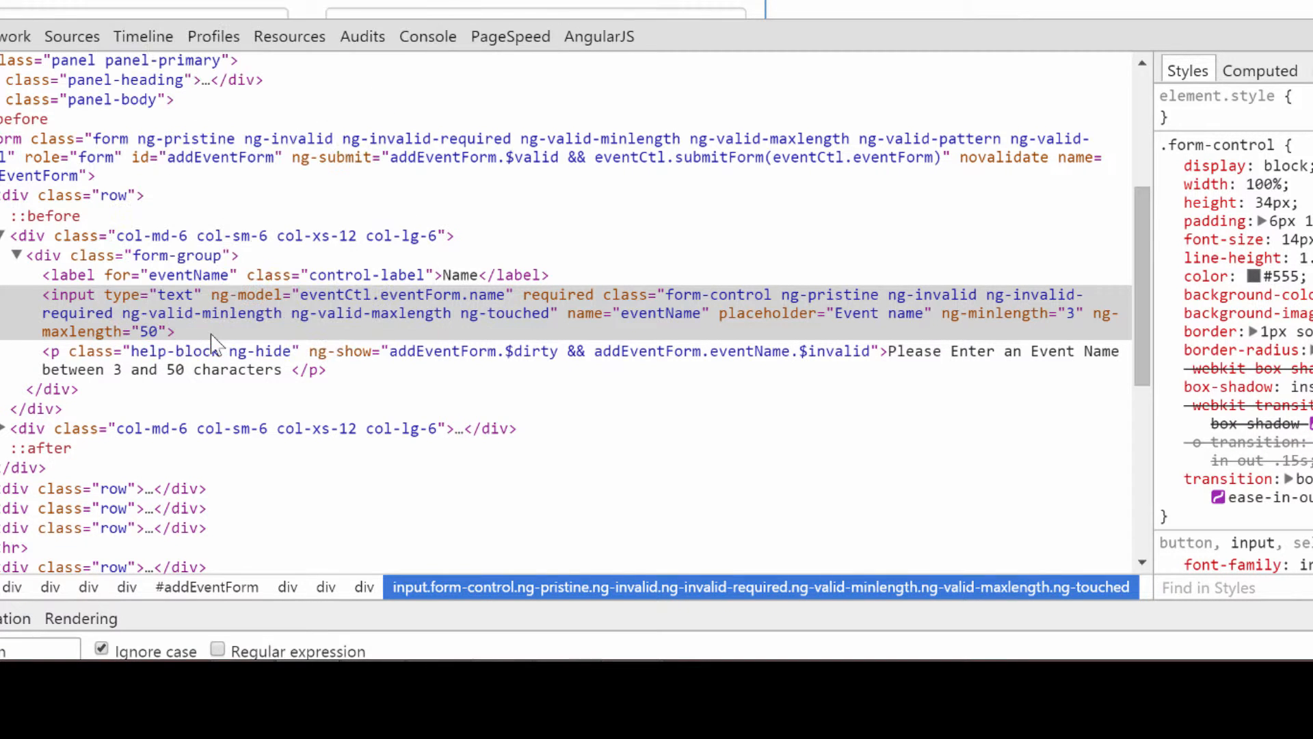
pyautogui.moveTo(325, 303)
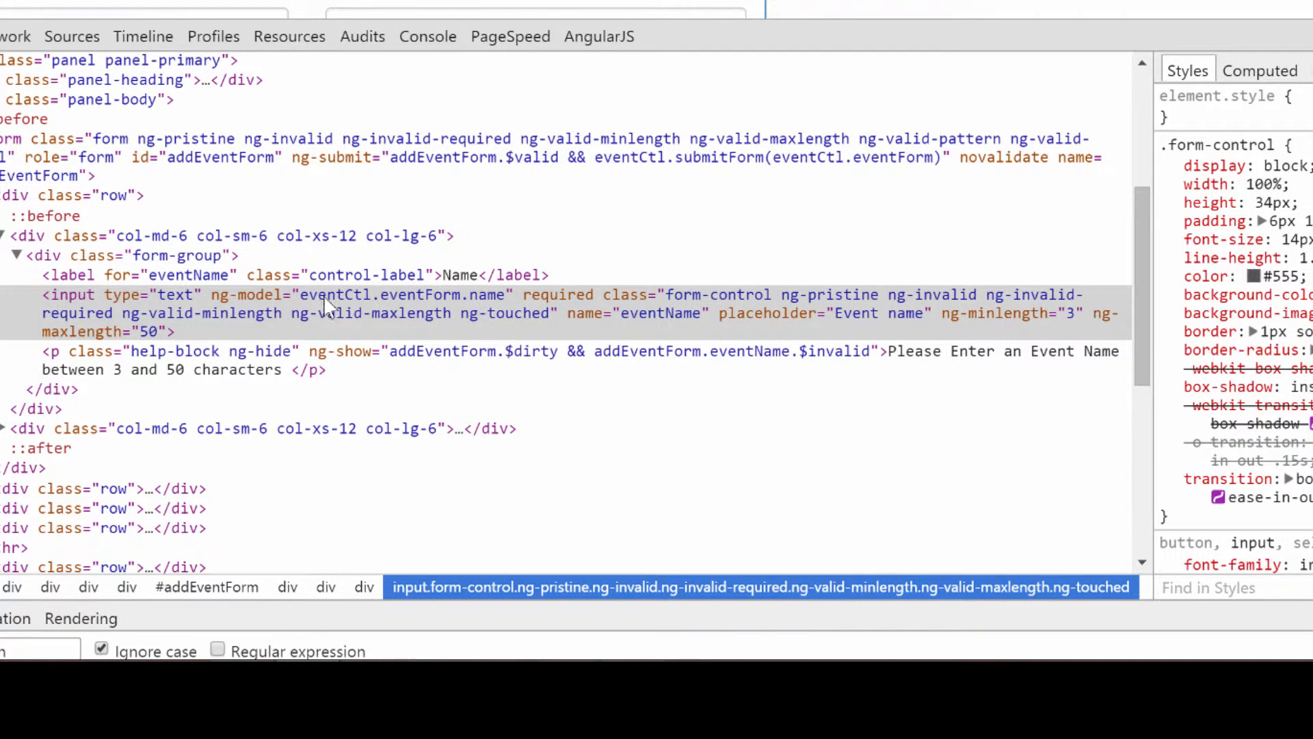
pyautogui.moveTo(817, 310)
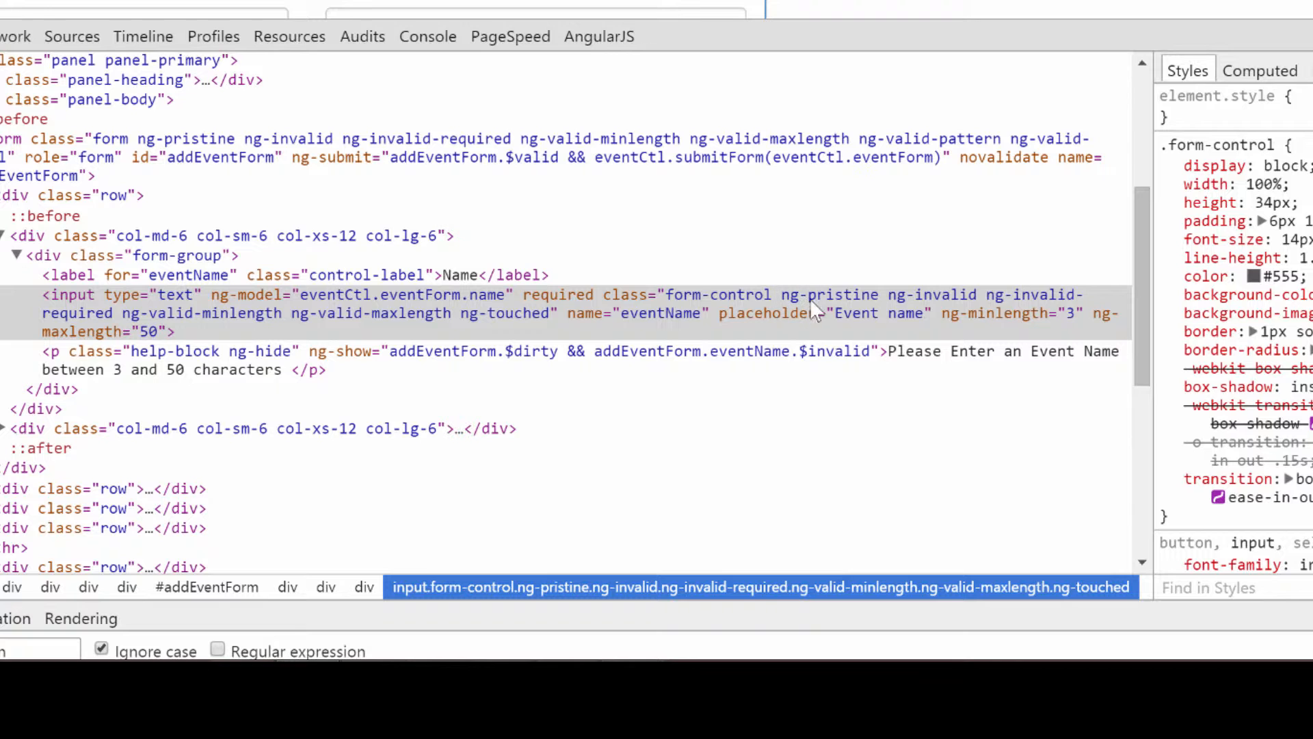
pyautogui.moveTo(950, 308)
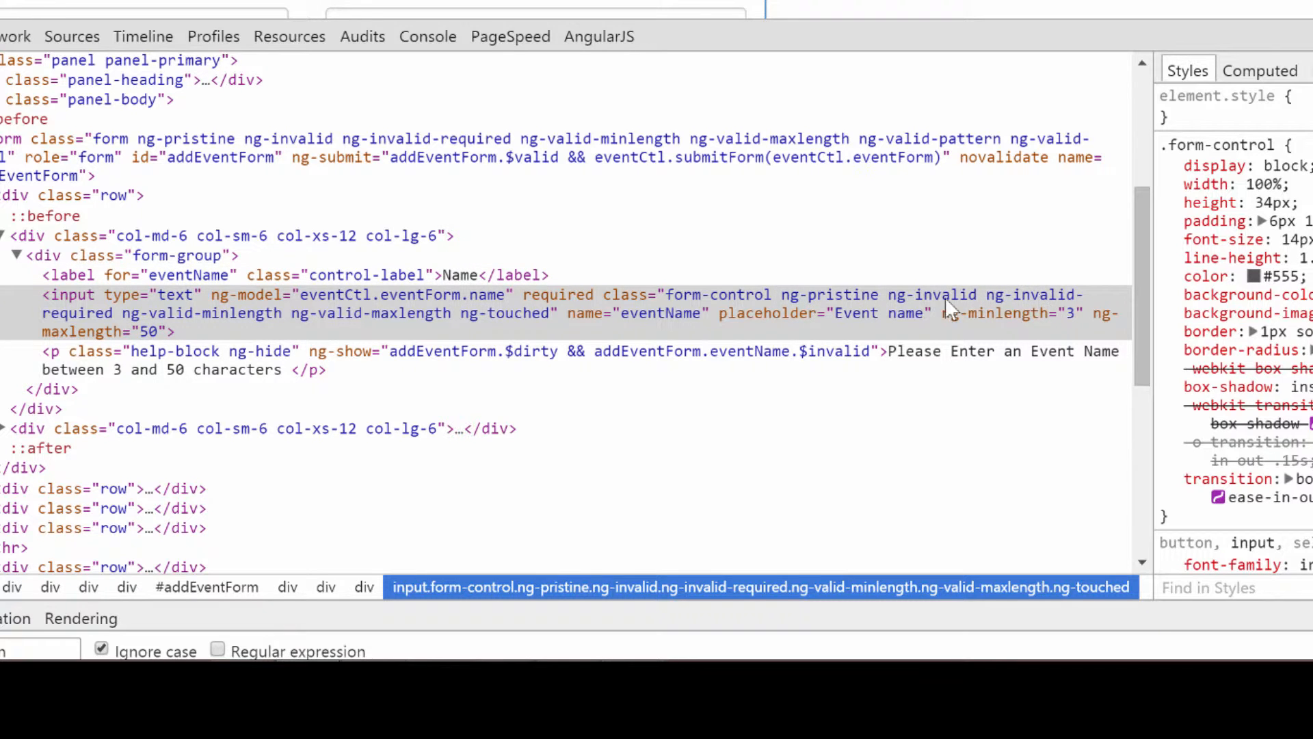
pyautogui.moveTo(813, 316)
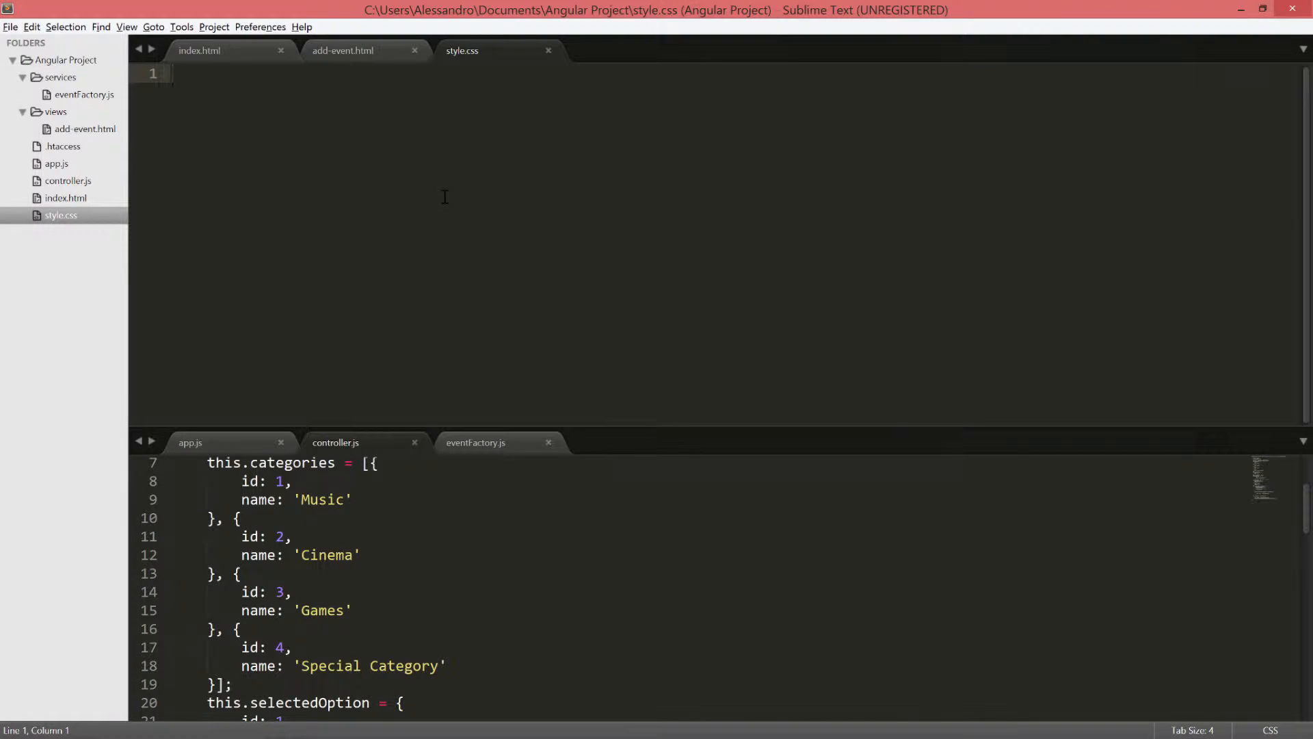
# Add an input.ng-touched.ng-invalid rule with a 1px solid red border in style.css
pyautogui.click(199, 50)
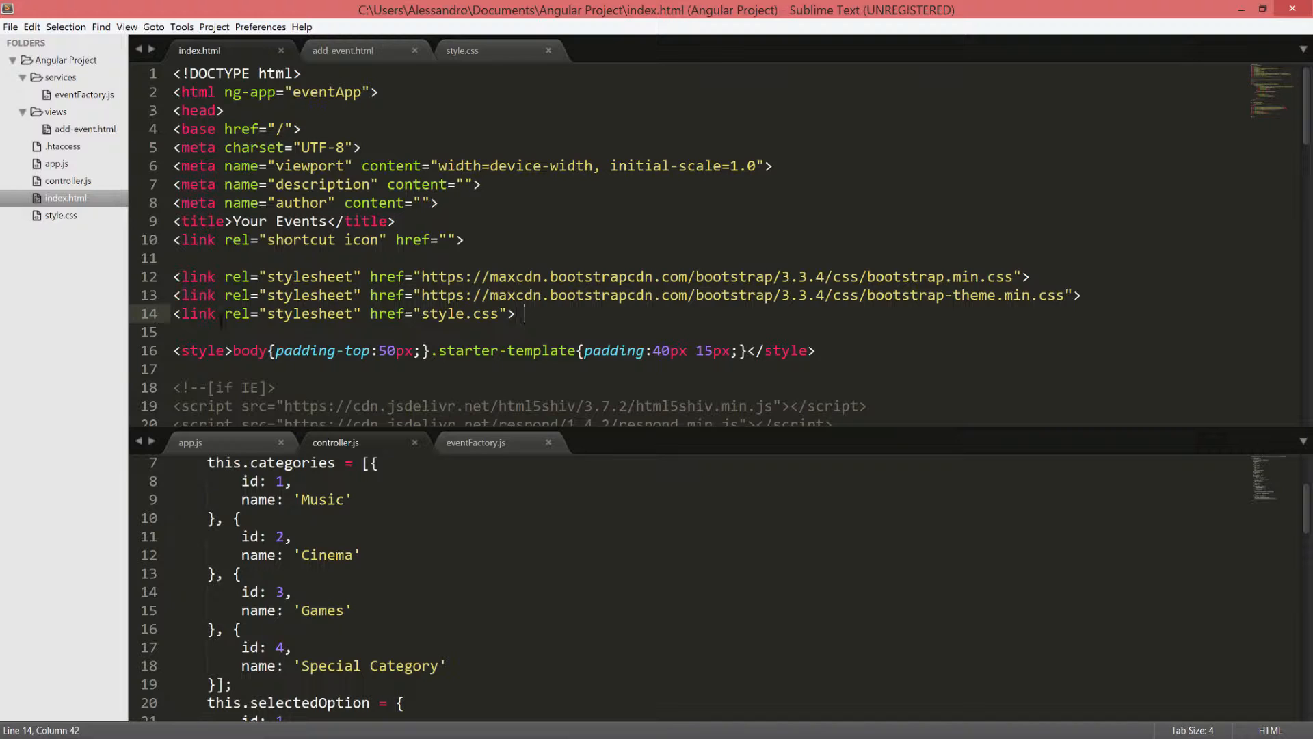
pyautogui.click(460, 50)
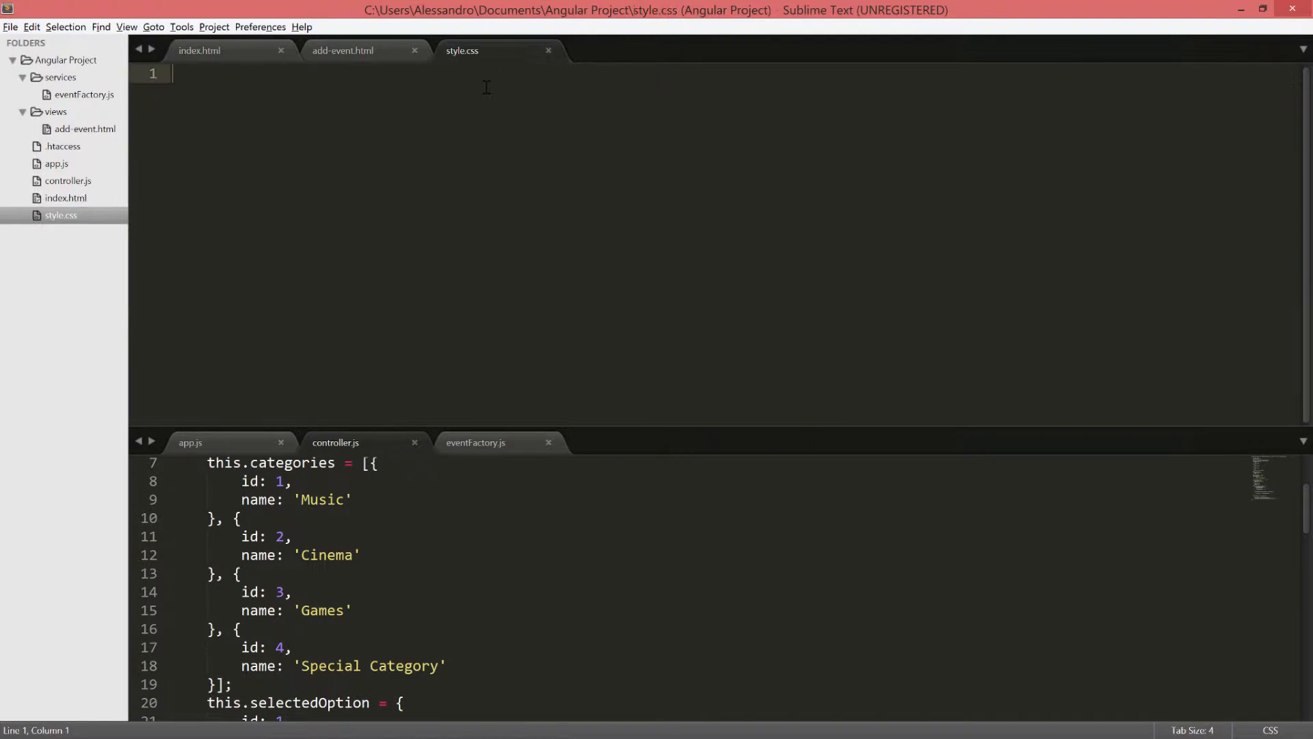
pyautogui.moveTo(427, 126)
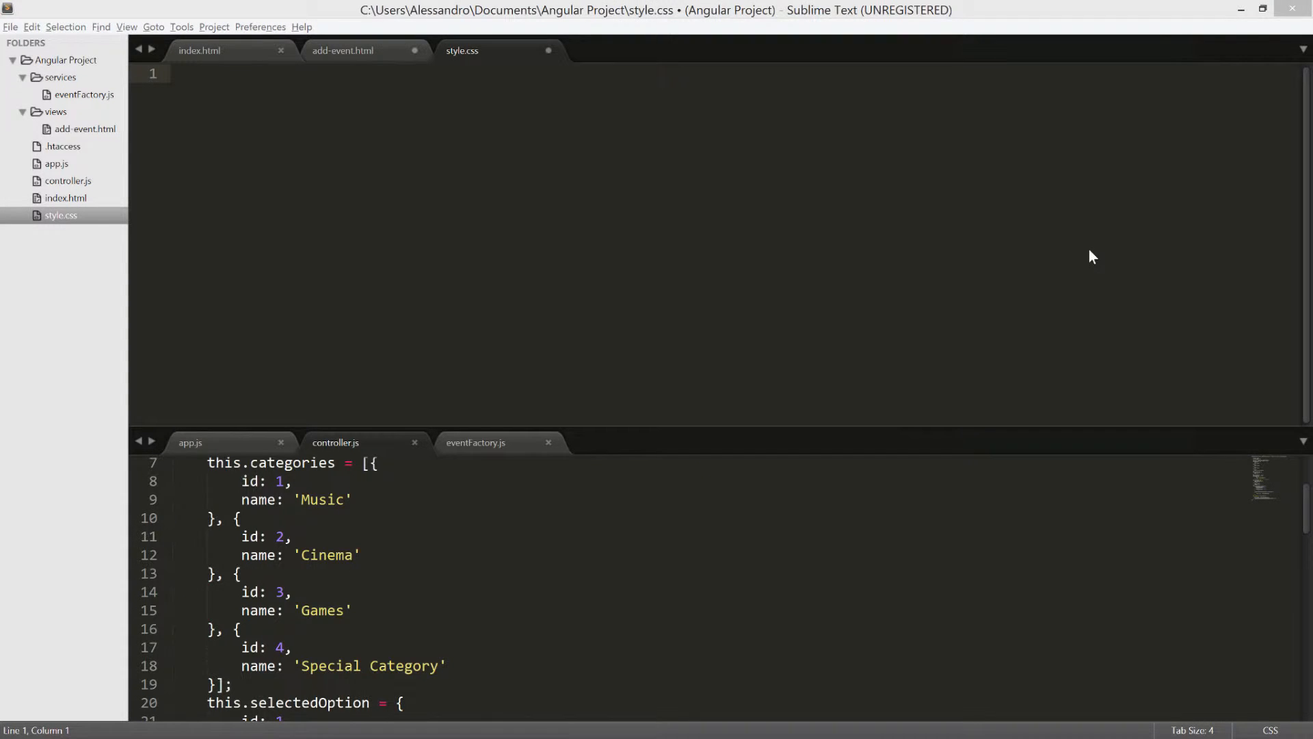
pyautogui.write('input.ng')
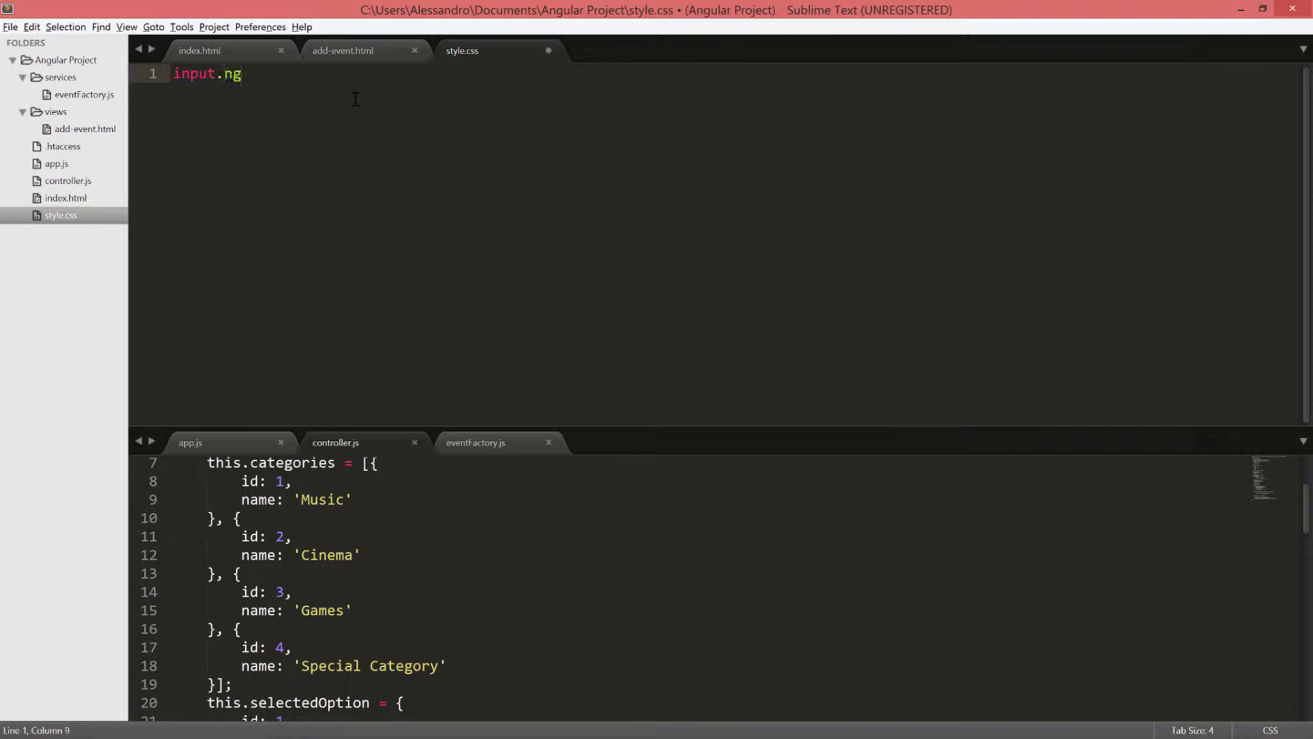
pyautogui.write('-touhced')
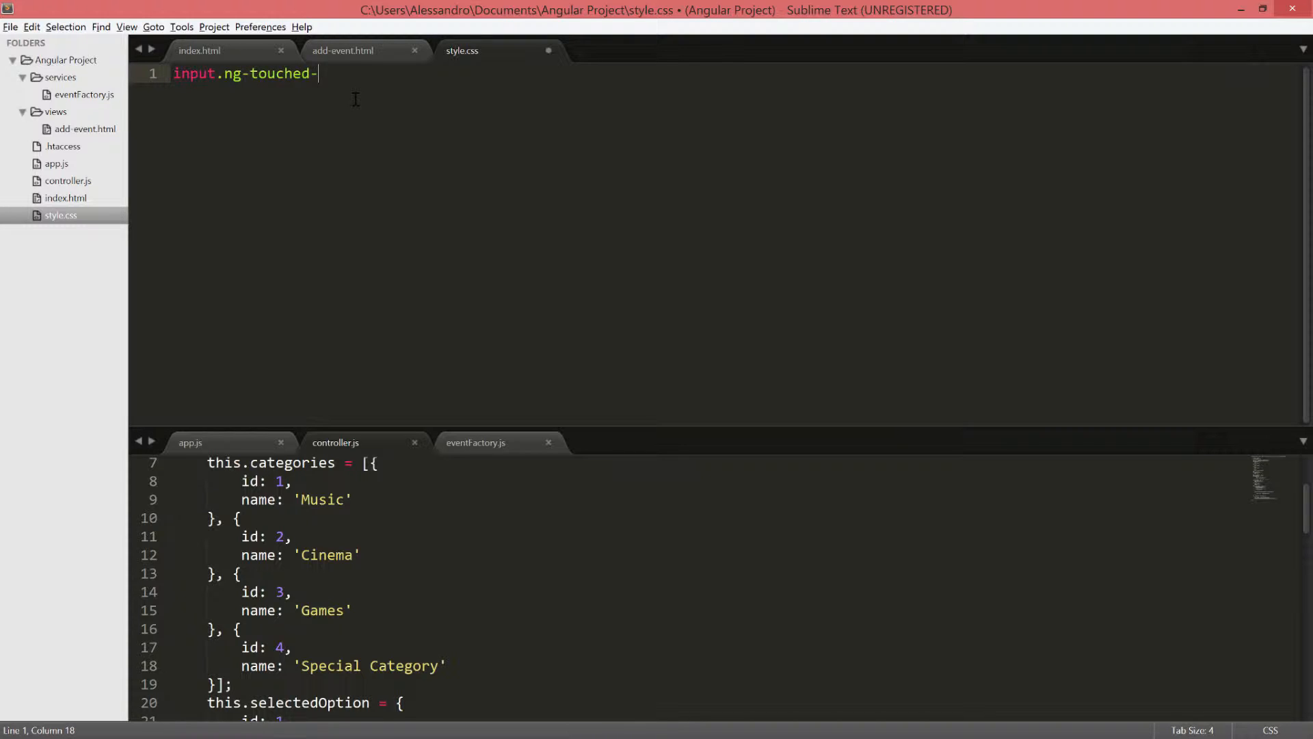
pyautogui.write('n')
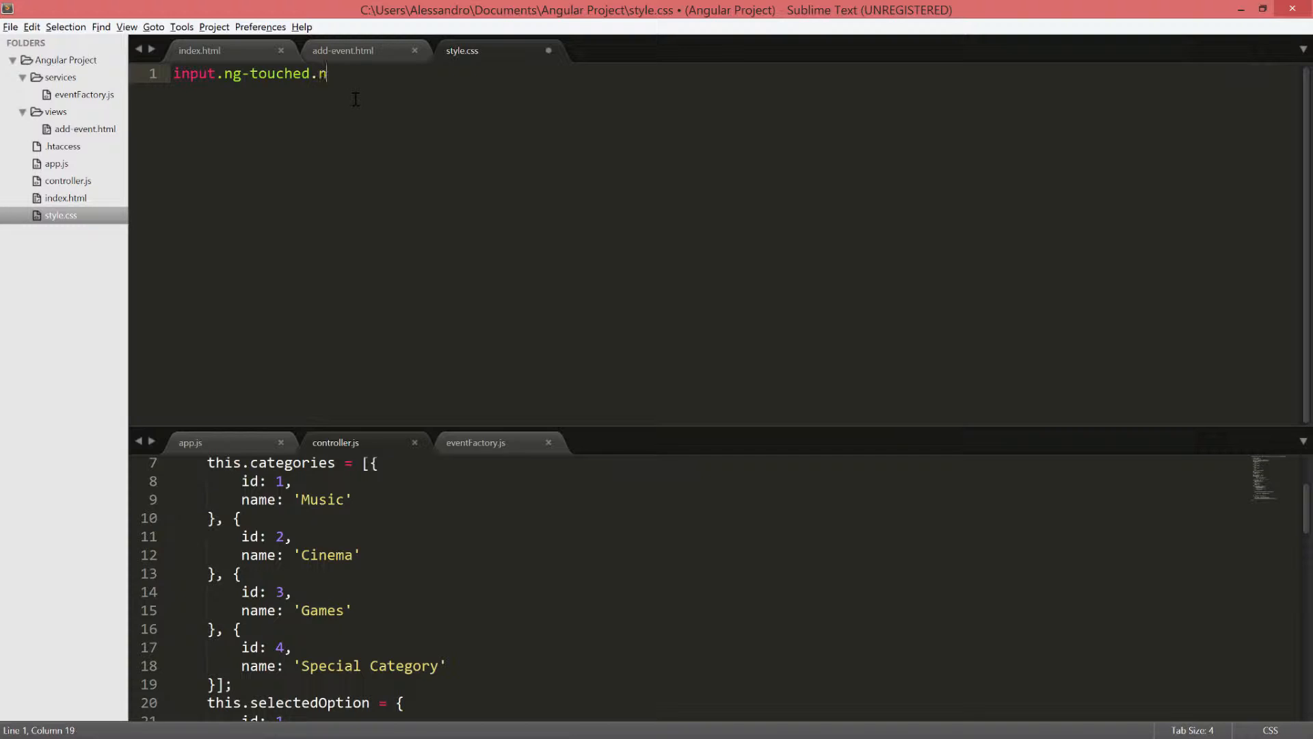
pyautogui.write('g-')
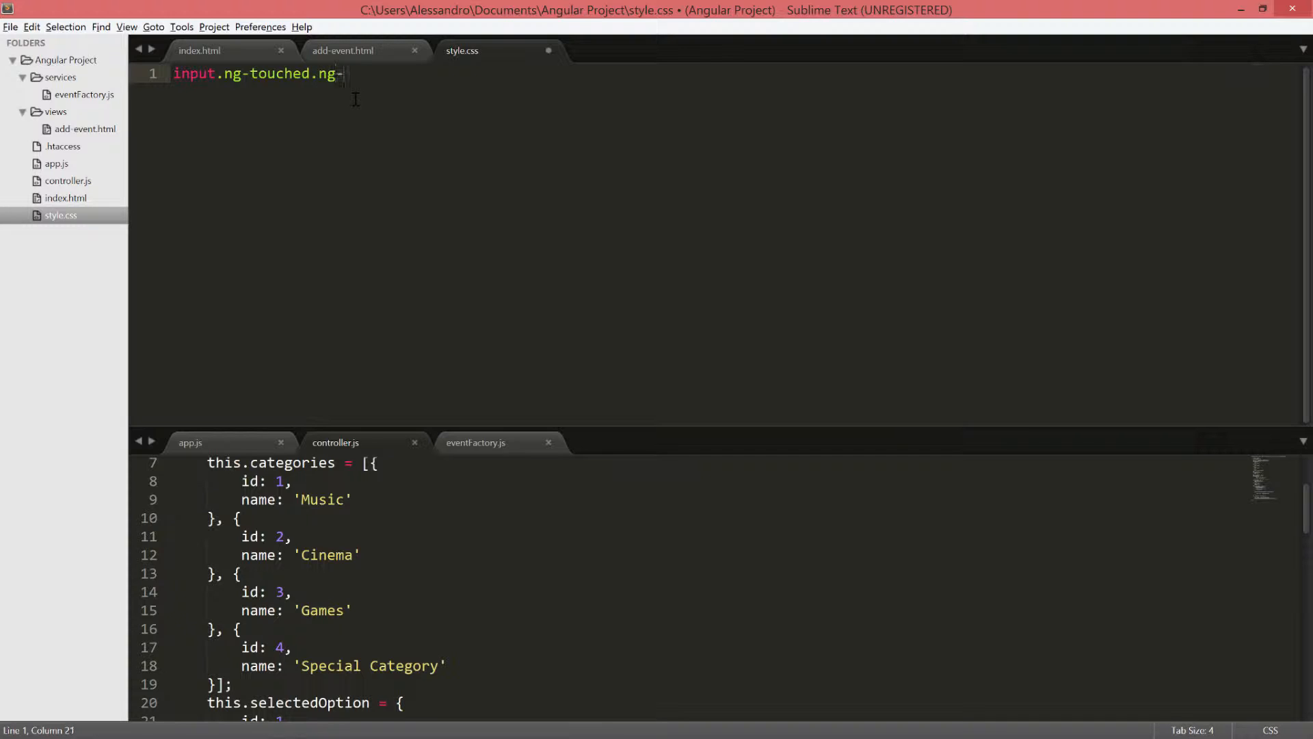
pyautogui.write('invalid {')
pyautogui.write('border: 1;')
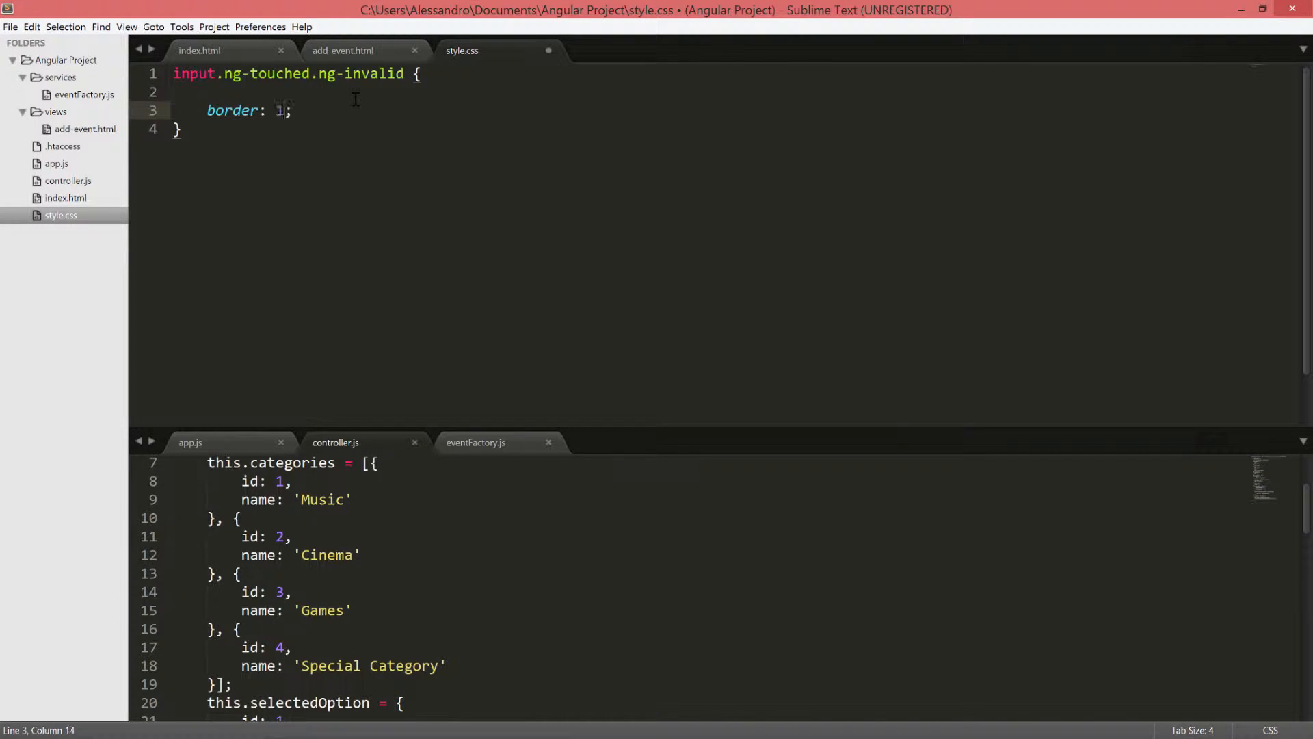
pyautogui.write('px solid')
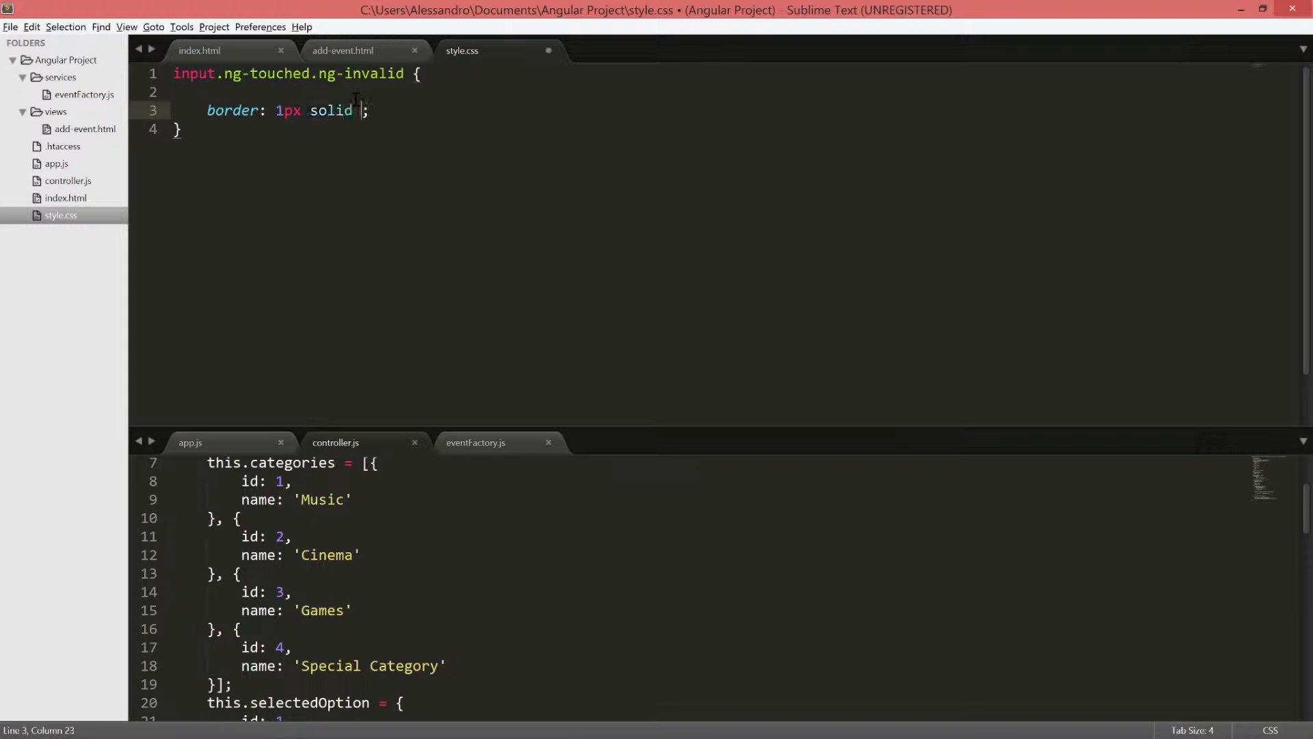
pyautogui.write('red')
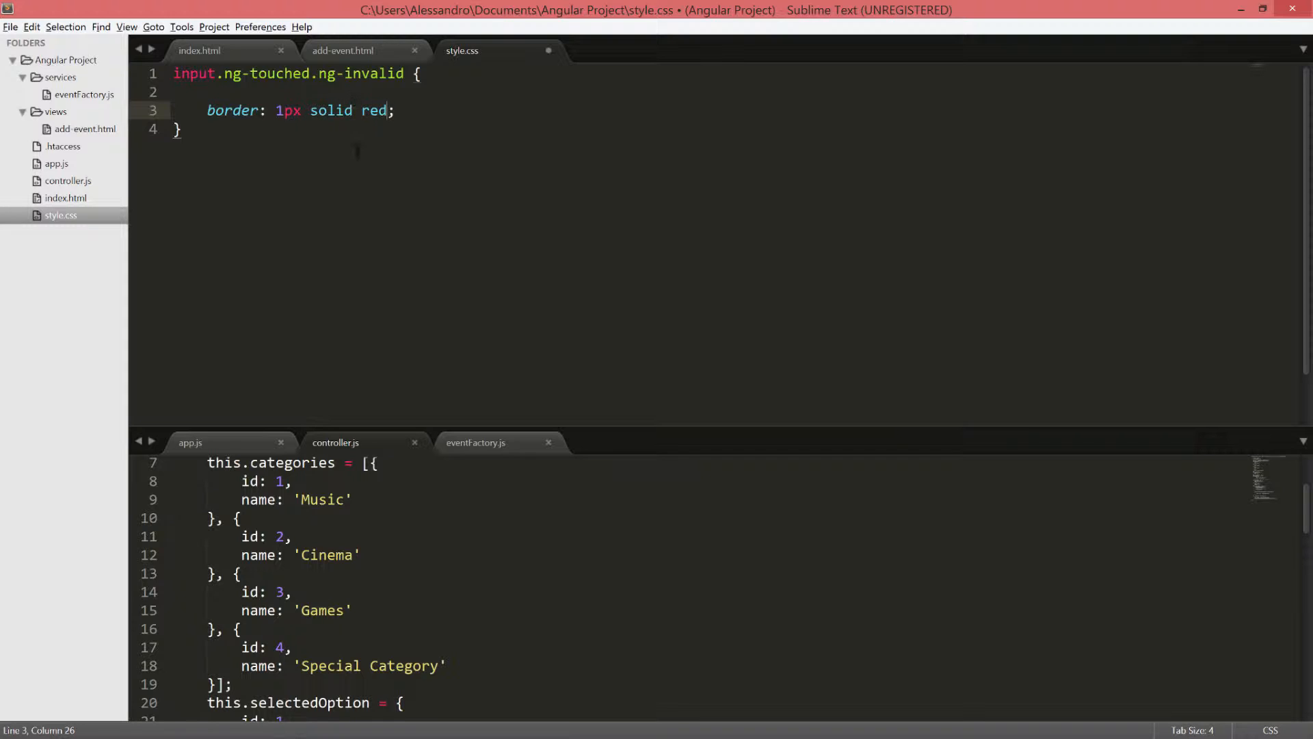
pyautogui.click(182, 128)
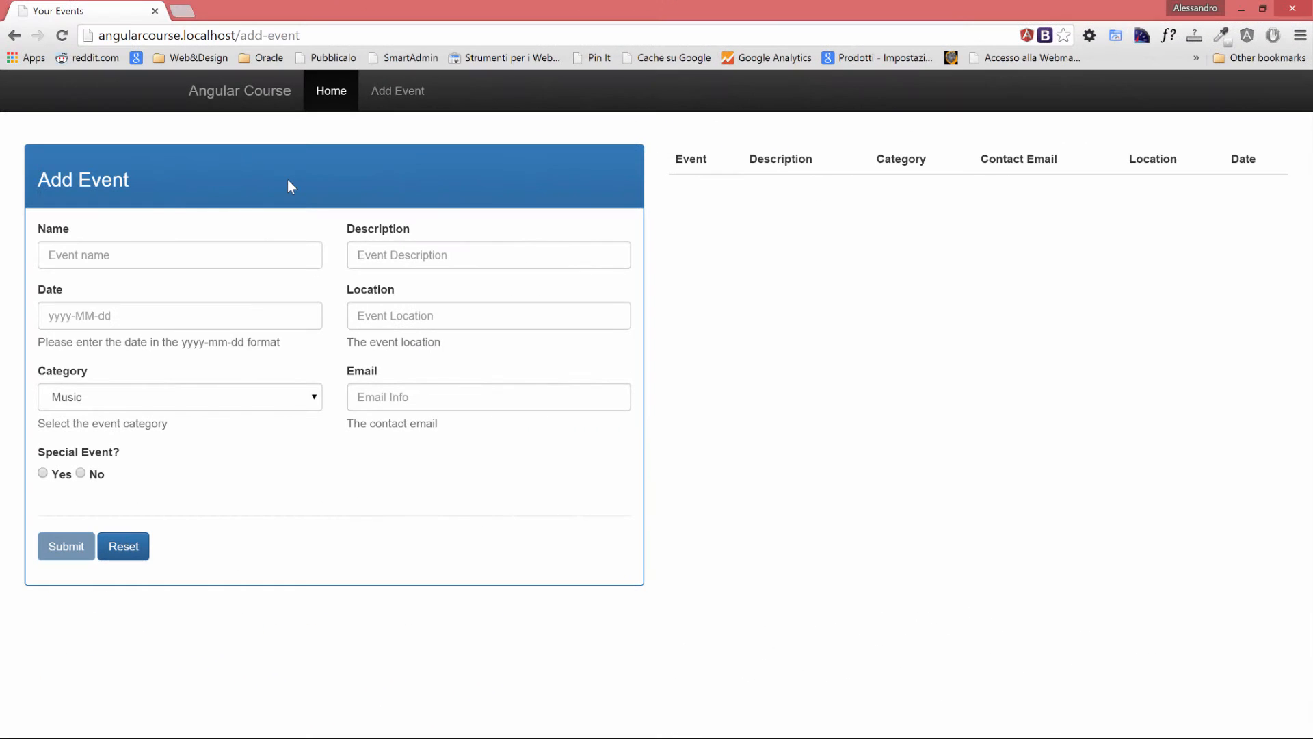
# Enter a name and a 'Mydes' description in the Add Event form
pyautogui.click(180, 254)
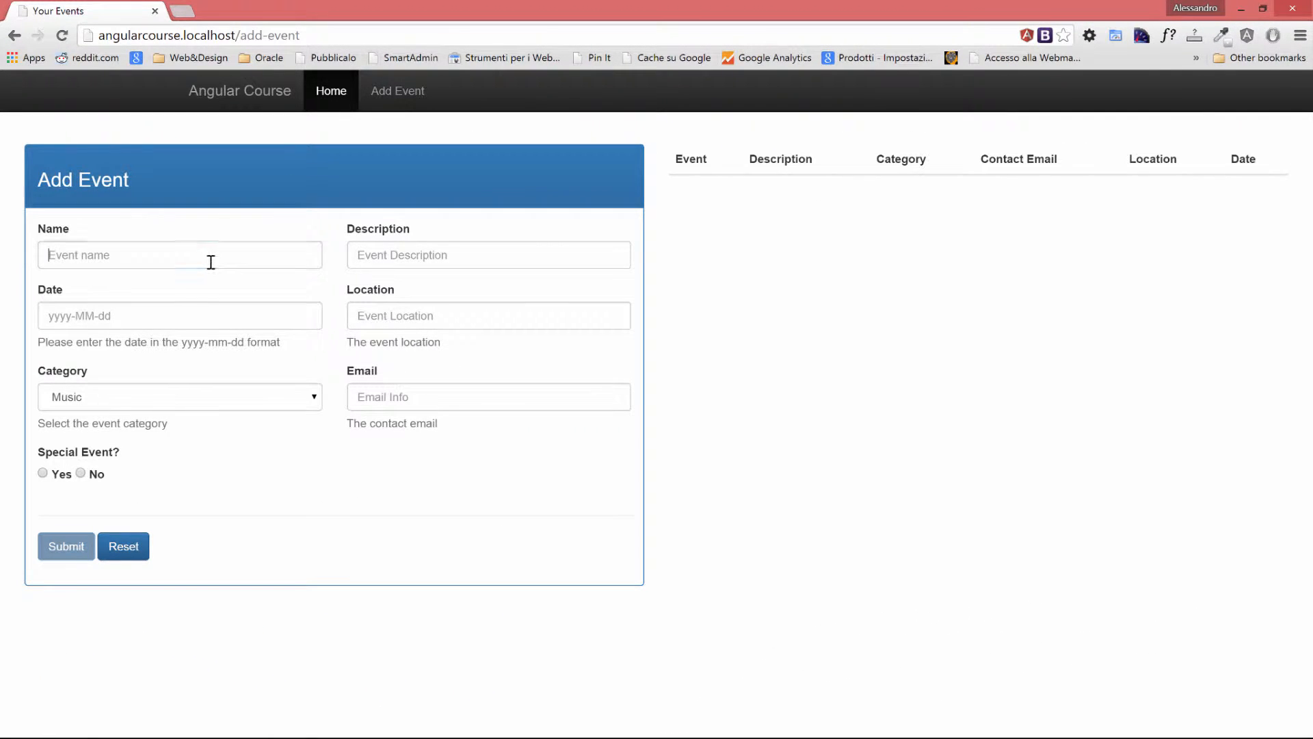
pyautogui.write('d')
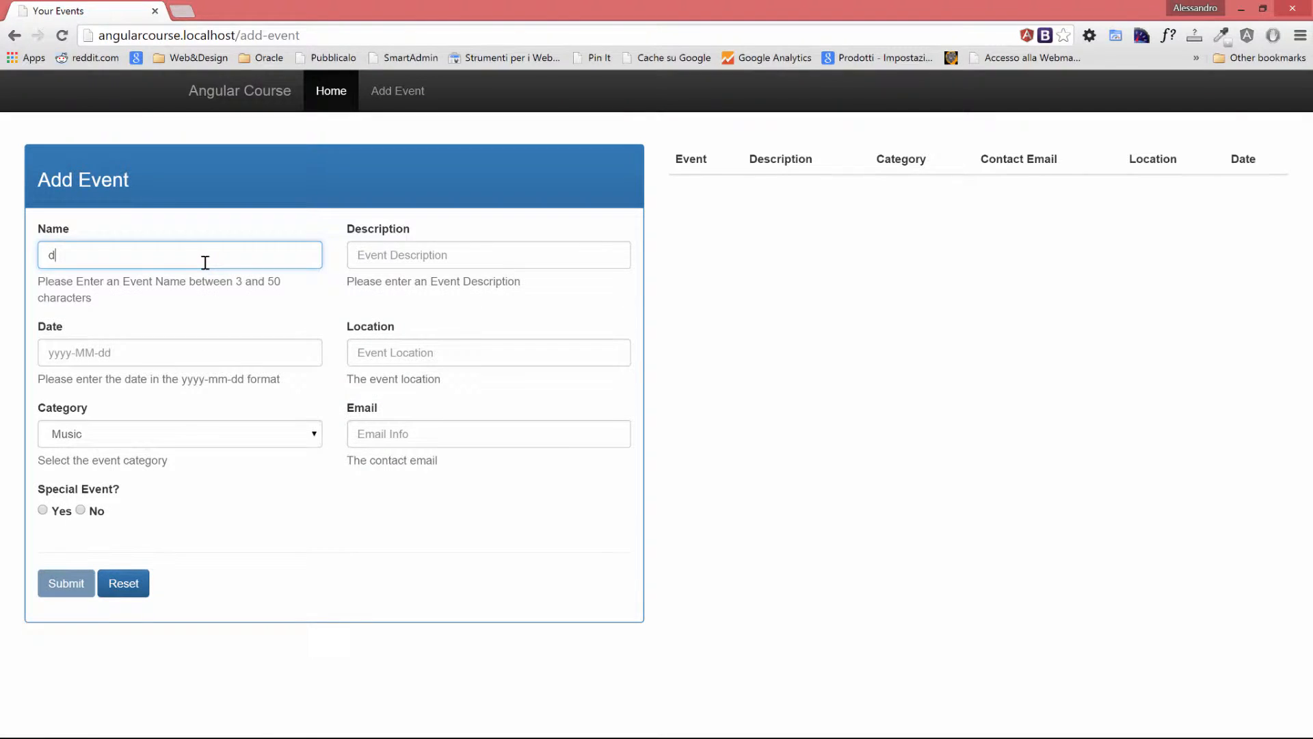
pyautogui.moveTo(531, 255)
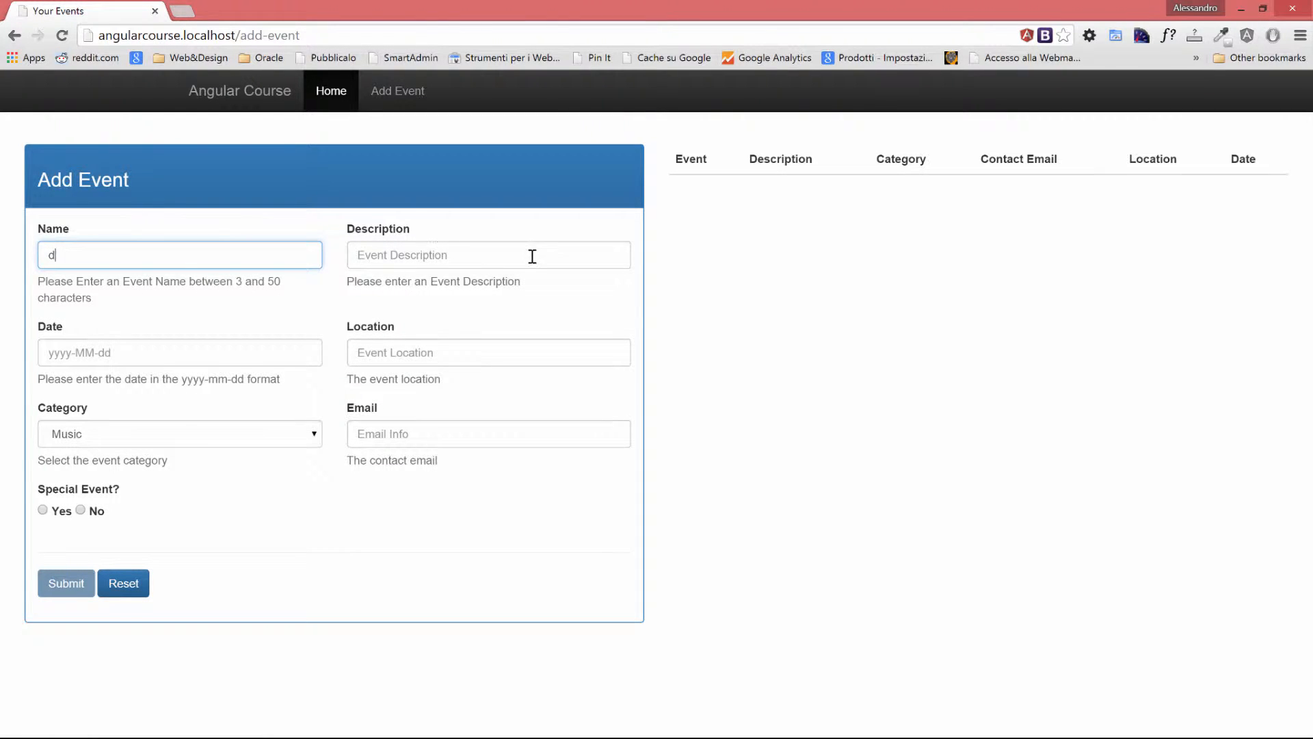
pyautogui.click(489, 255)
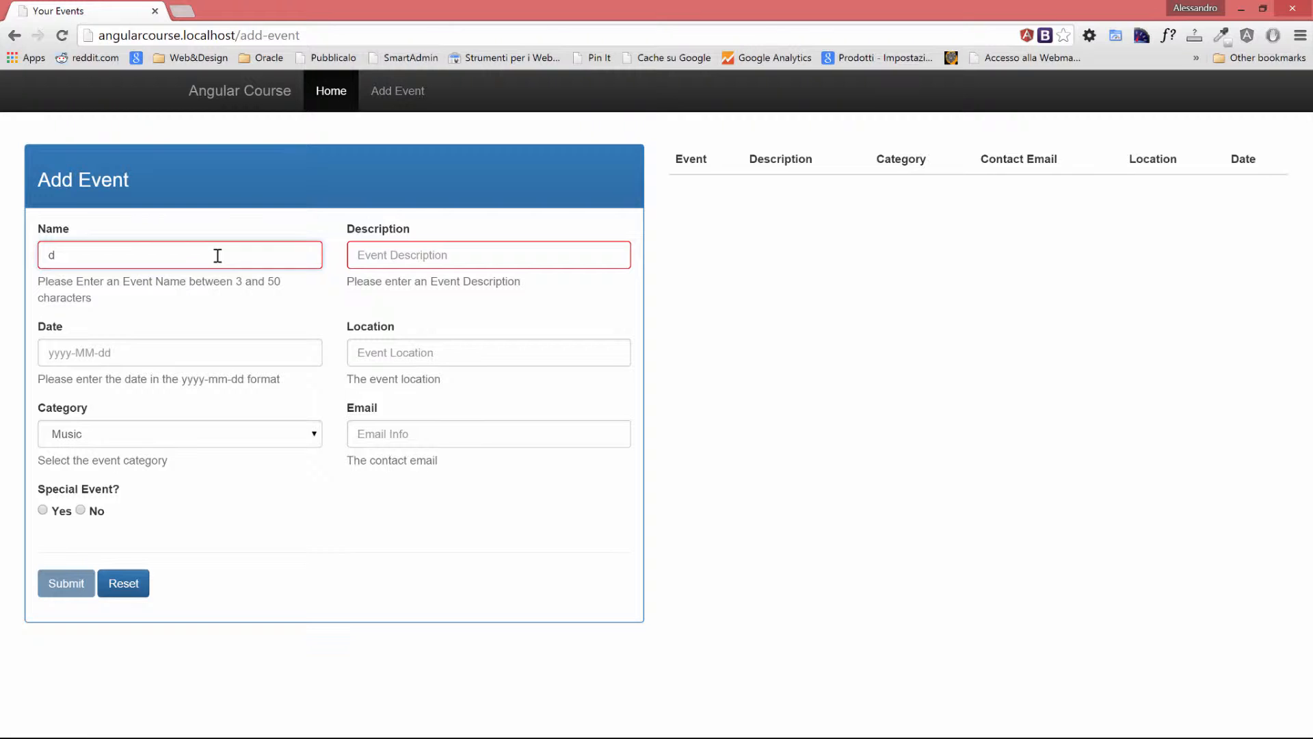
pyautogui.write('nn')
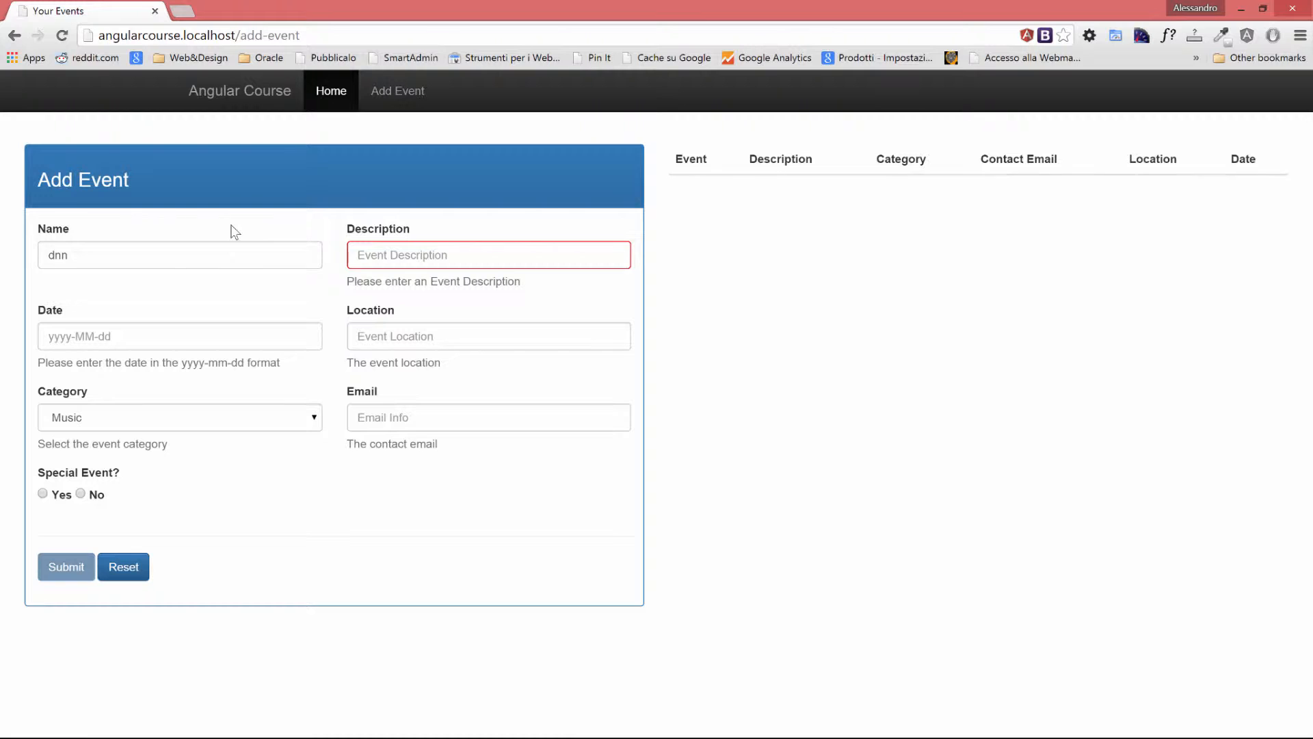
pyautogui.moveTo(343, 208)
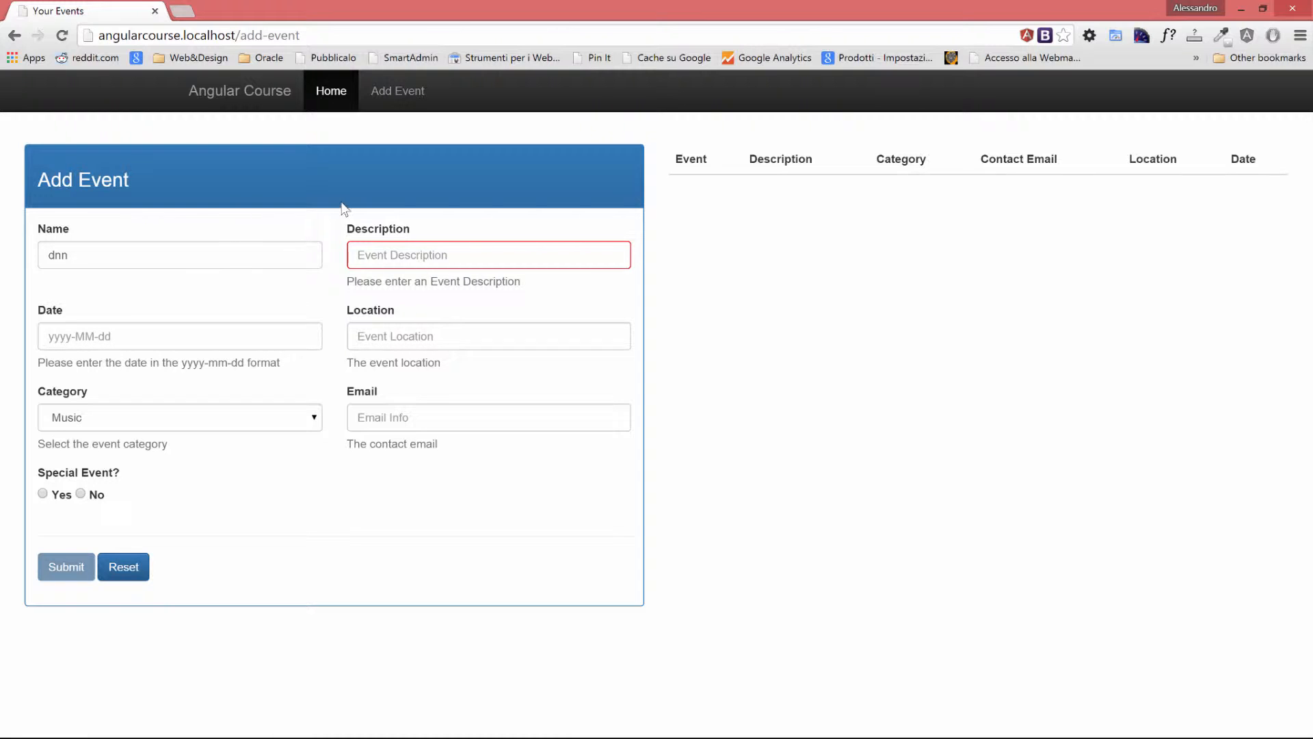
pyautogui.moveTo(481, 260)
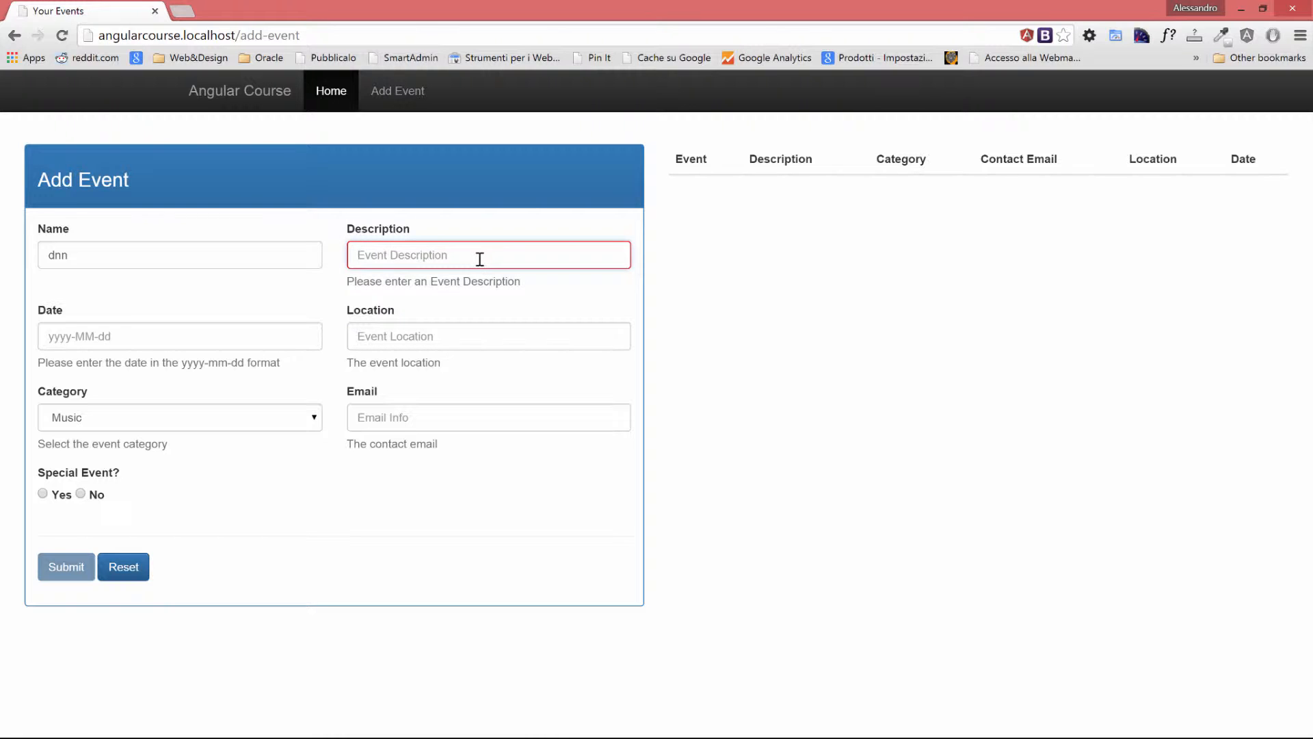
pyautogui.write('Mydes')
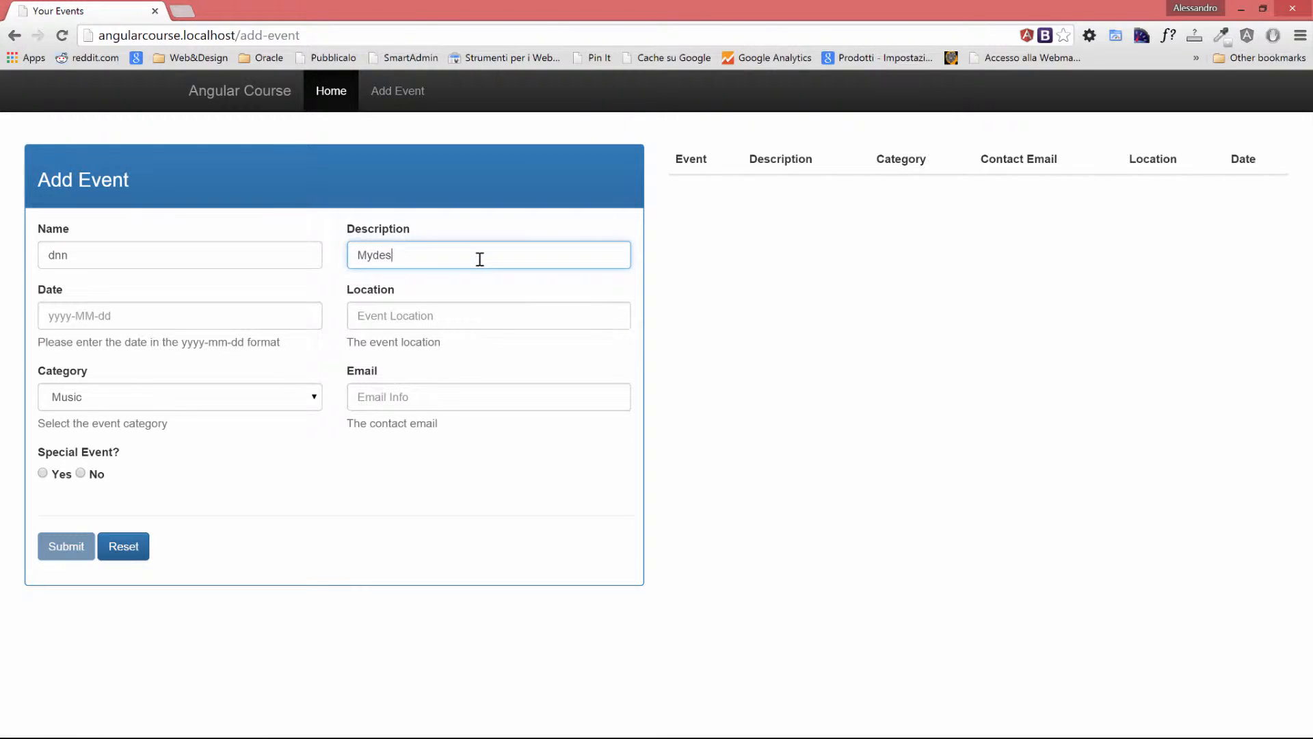
# Touch the Location, Category and Email fields so the empty Location shows a red border
pyautogui.click(488, 316)
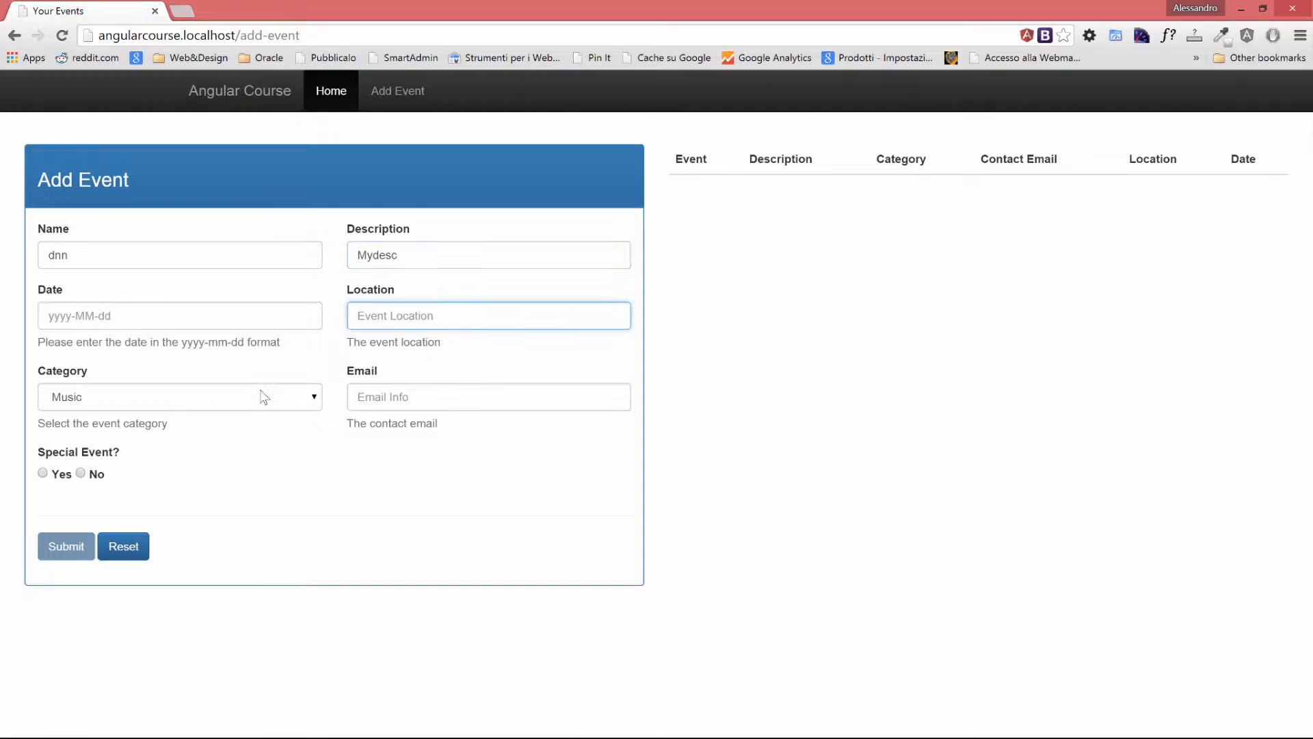
pyautogui.click(179, 396)
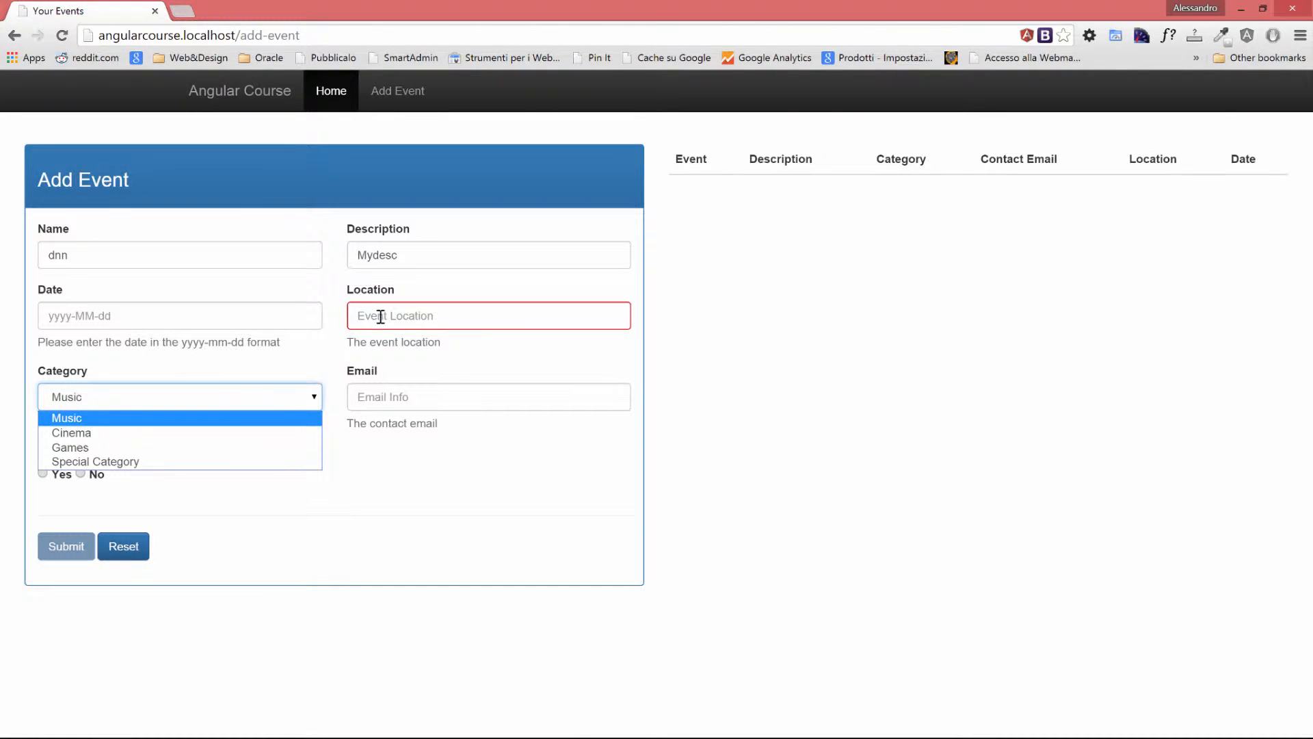
pyautogui.moveTo(248, 410)
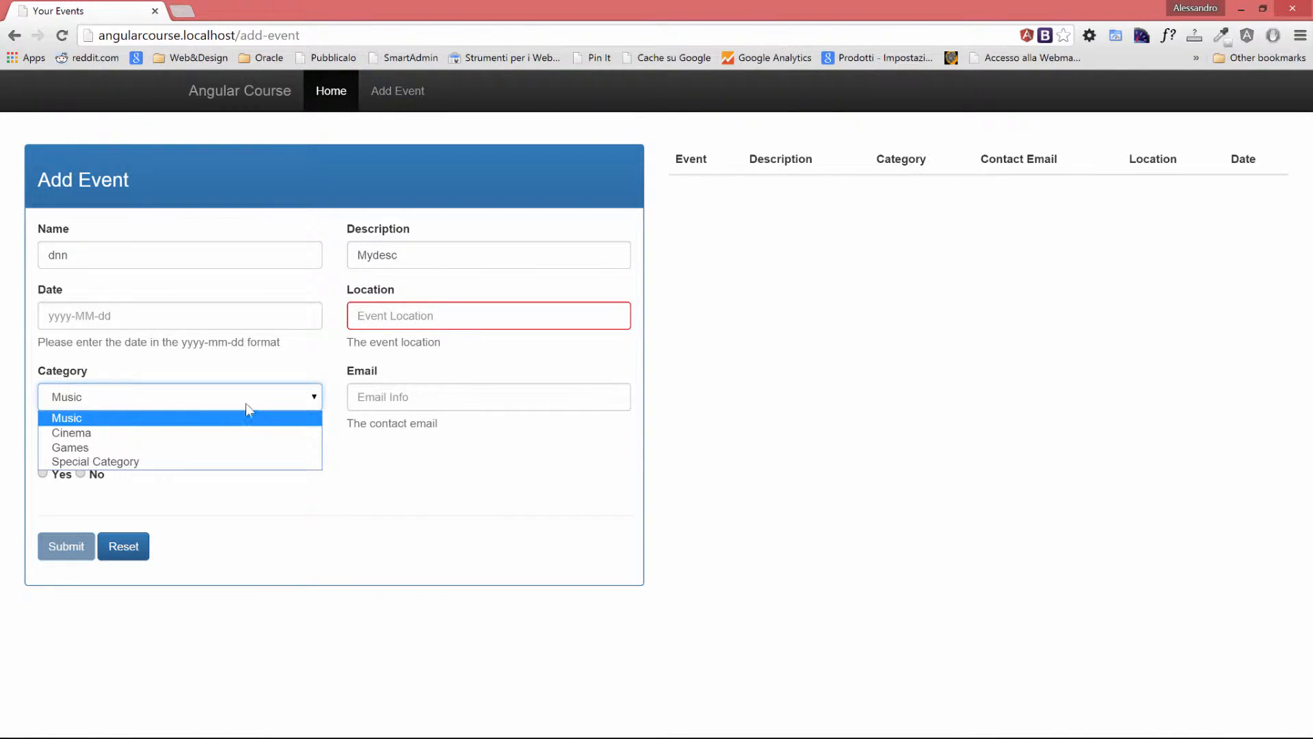
pyautogui.moveTo(245, 405)
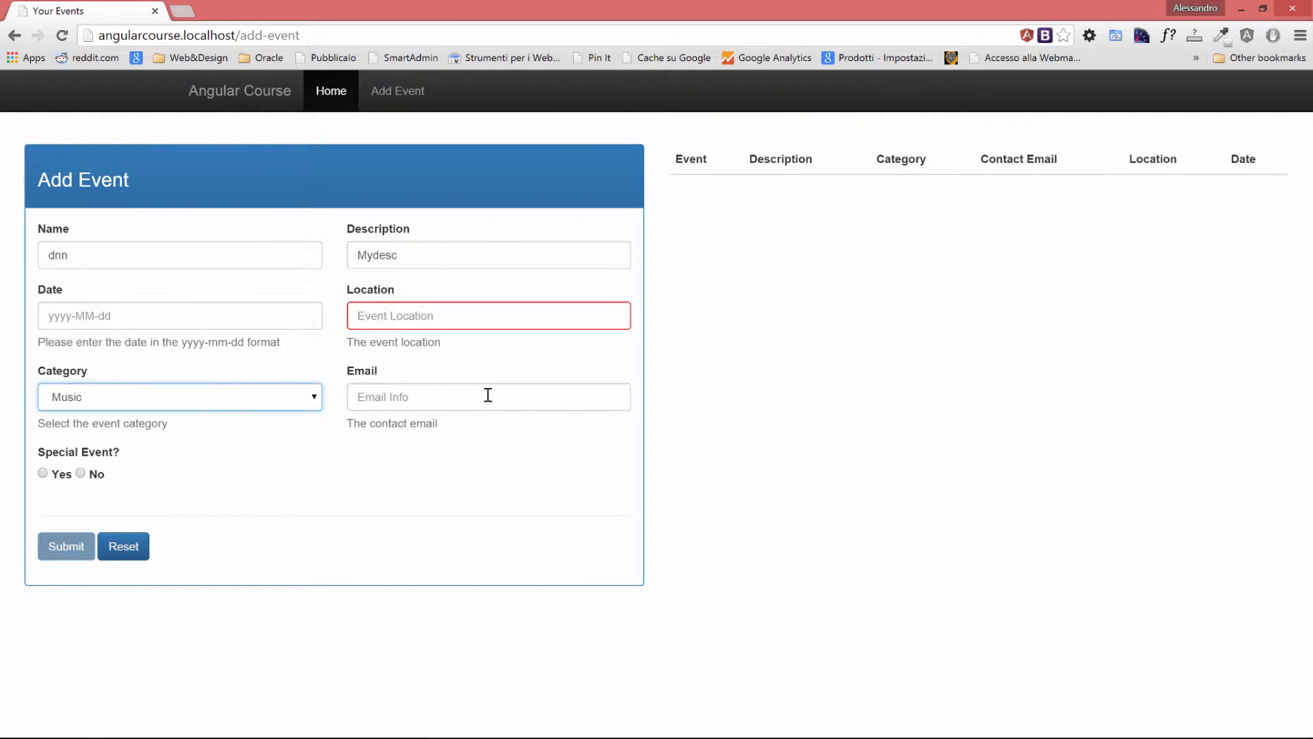
pyautogui.click(488, 397)
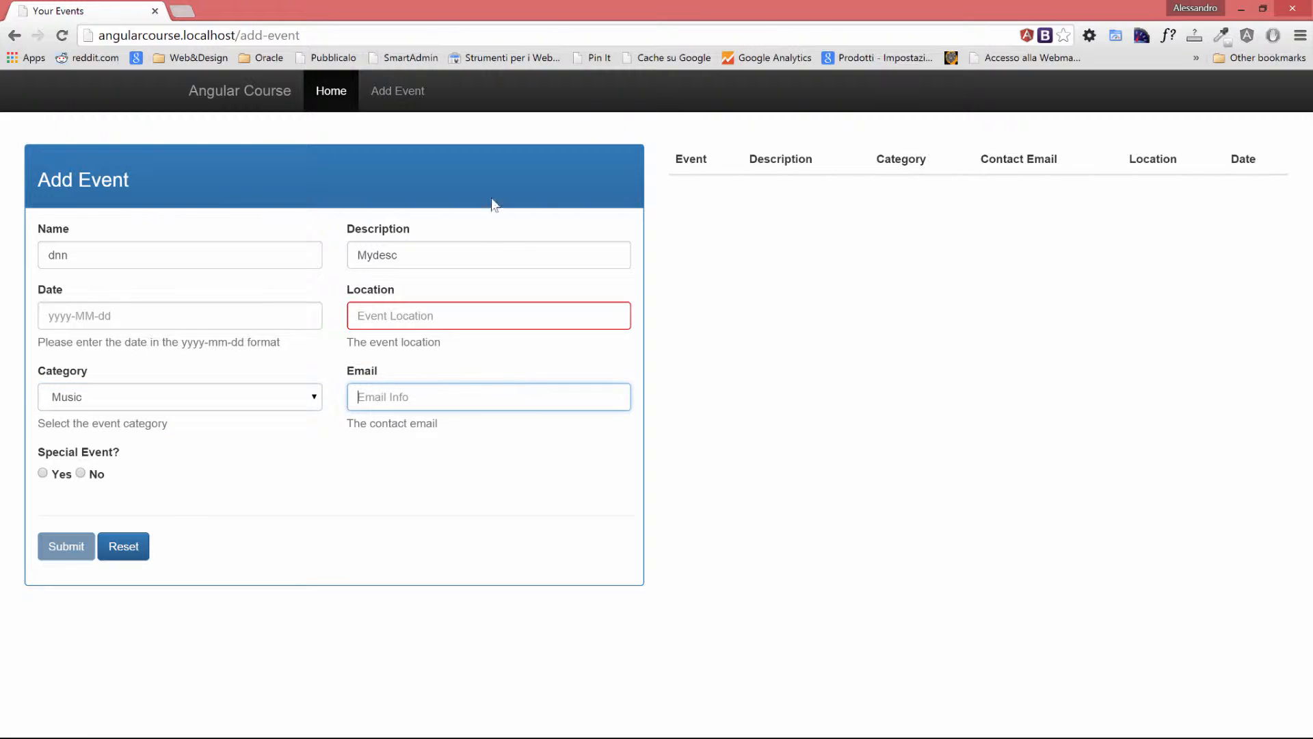
pyautogui.click(488, 254)
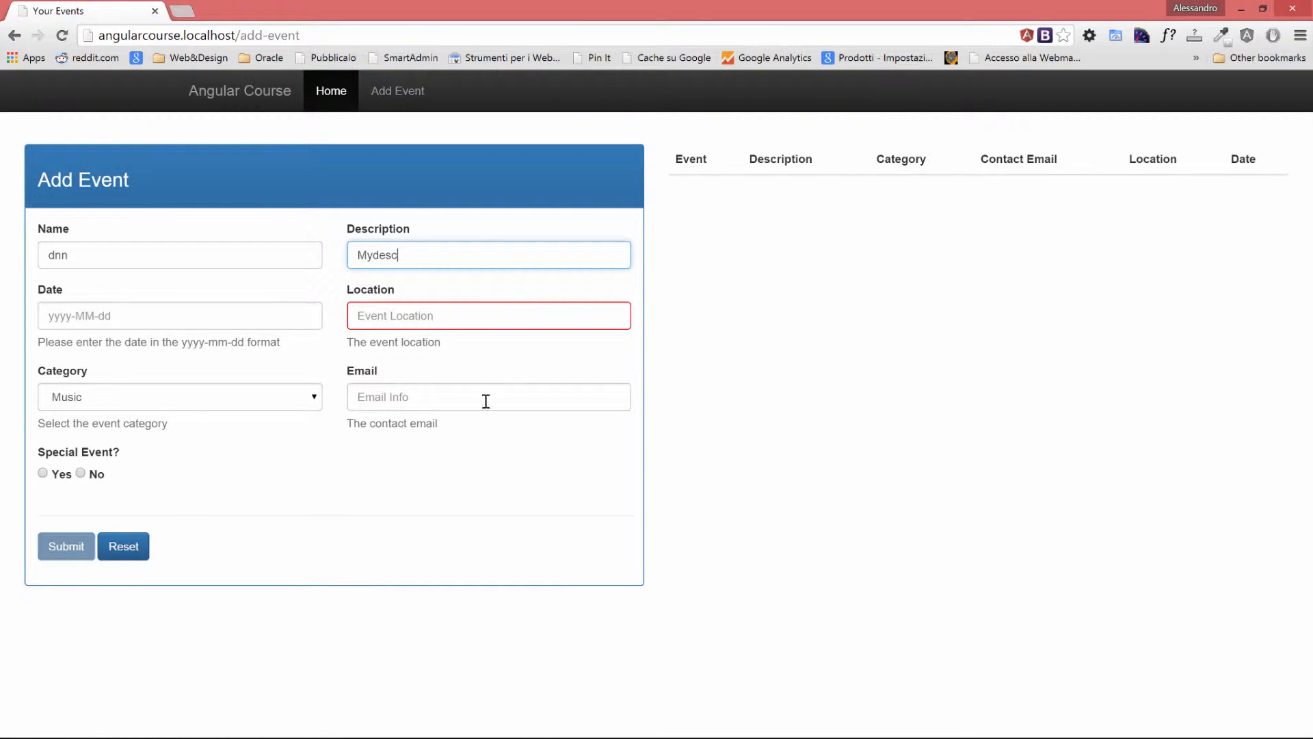
pyautogui.moveTo(448, 378)
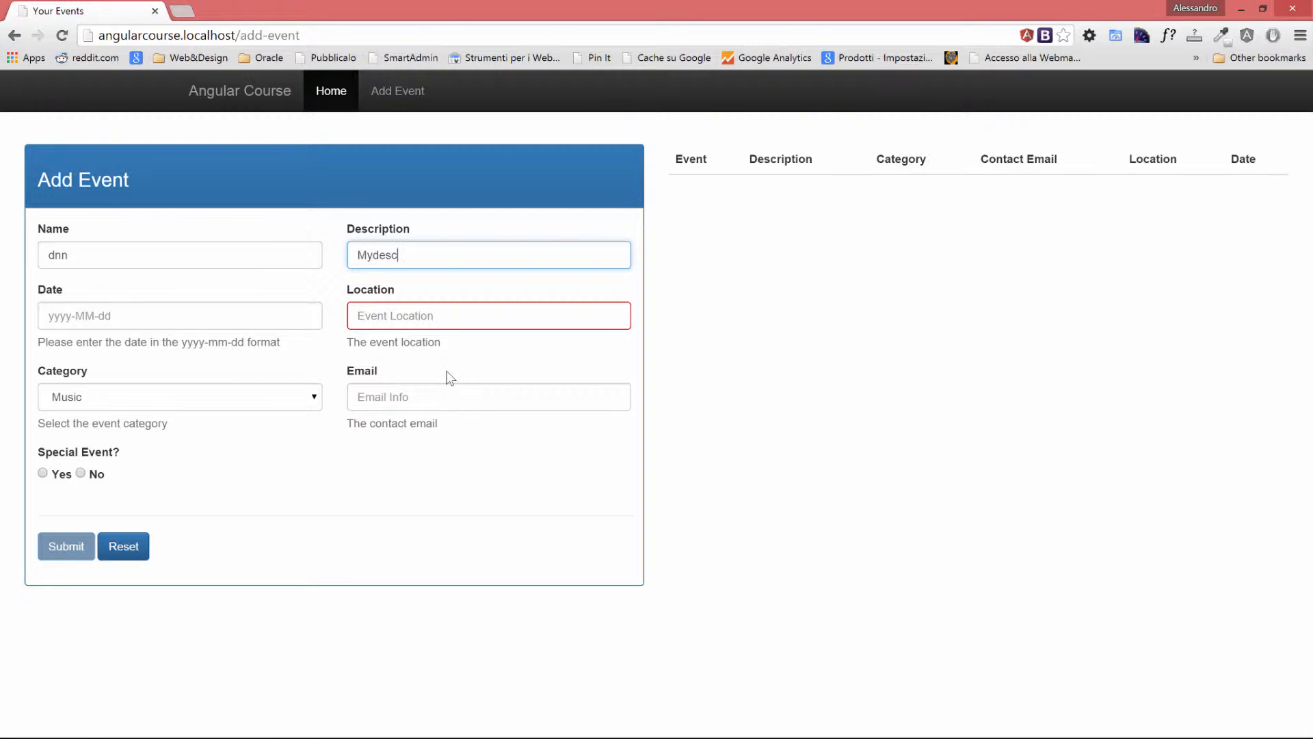
pyautogui.moveTo(576, 363)
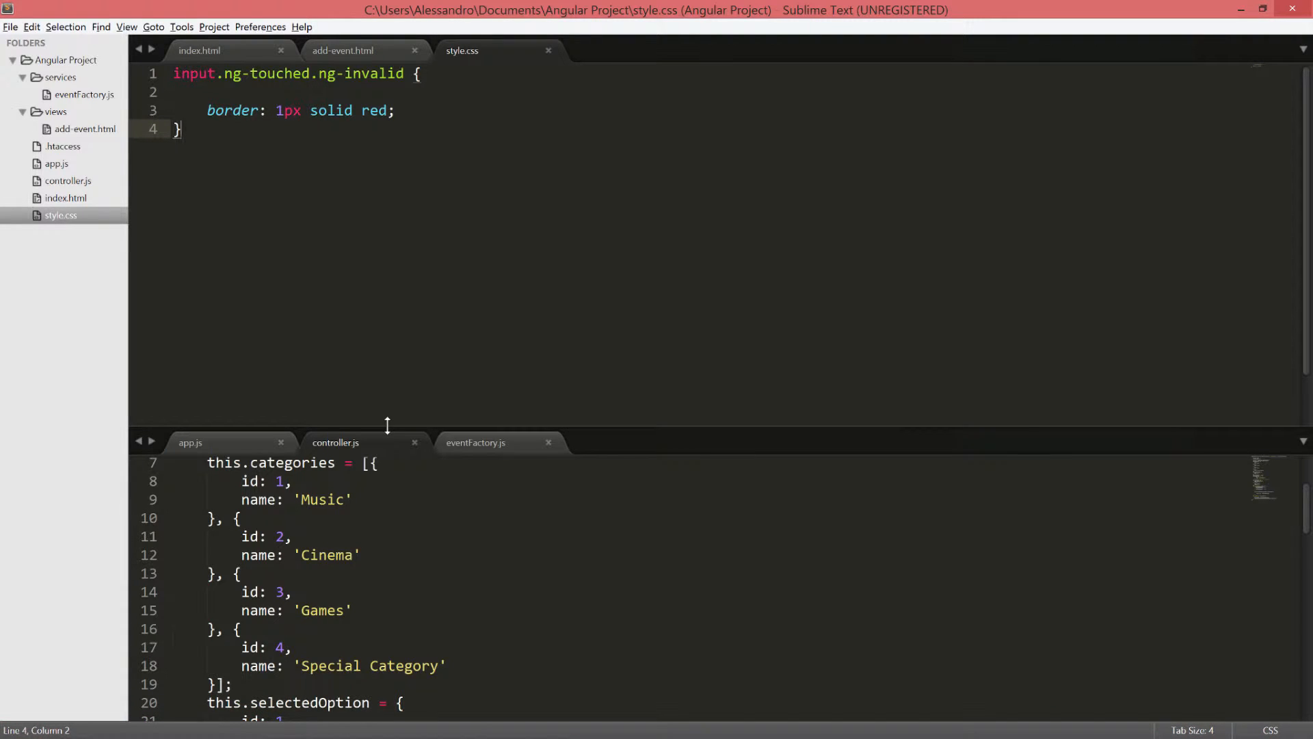
# Start an ng-class object with a 'has-error' key on the Name form-group div in add-event.html
pyautogui.click(342, 51)
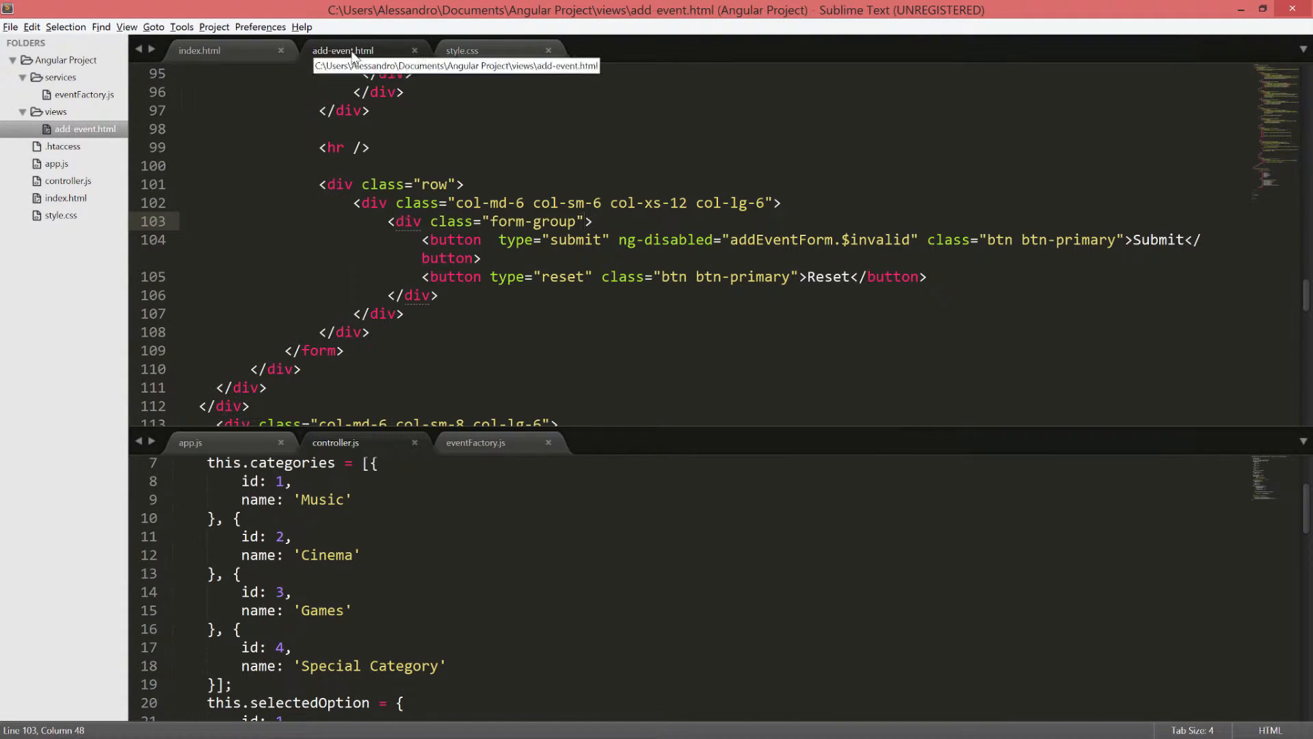
pyautogui.moveTo(710, 216)
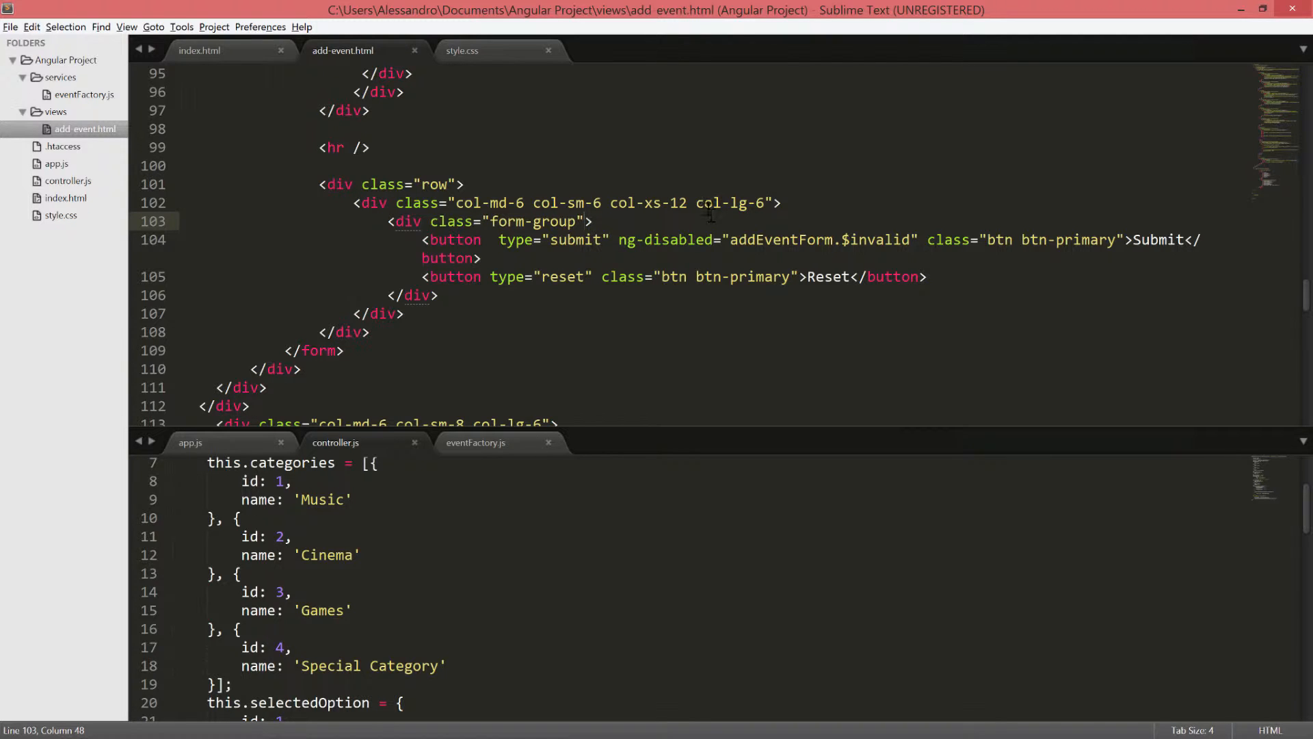
pyautogui.click(718, 203)
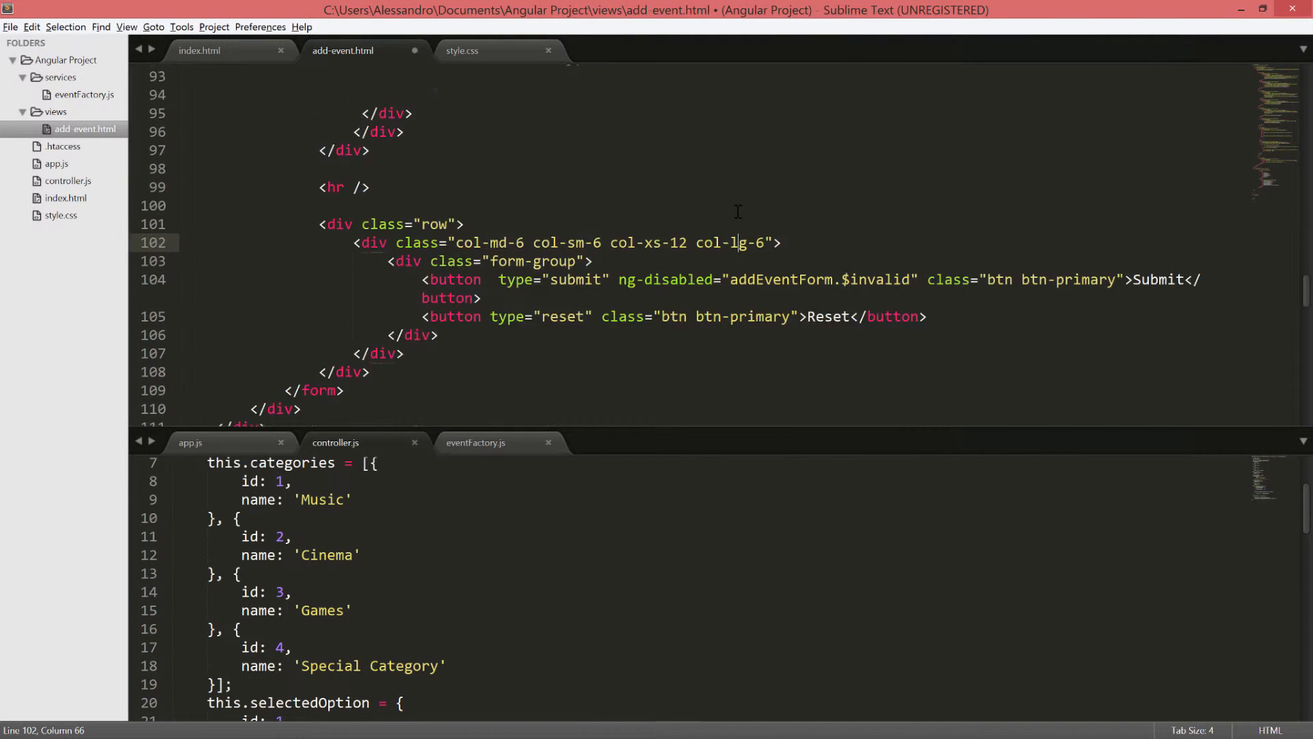
pyautogui.scroll(3)
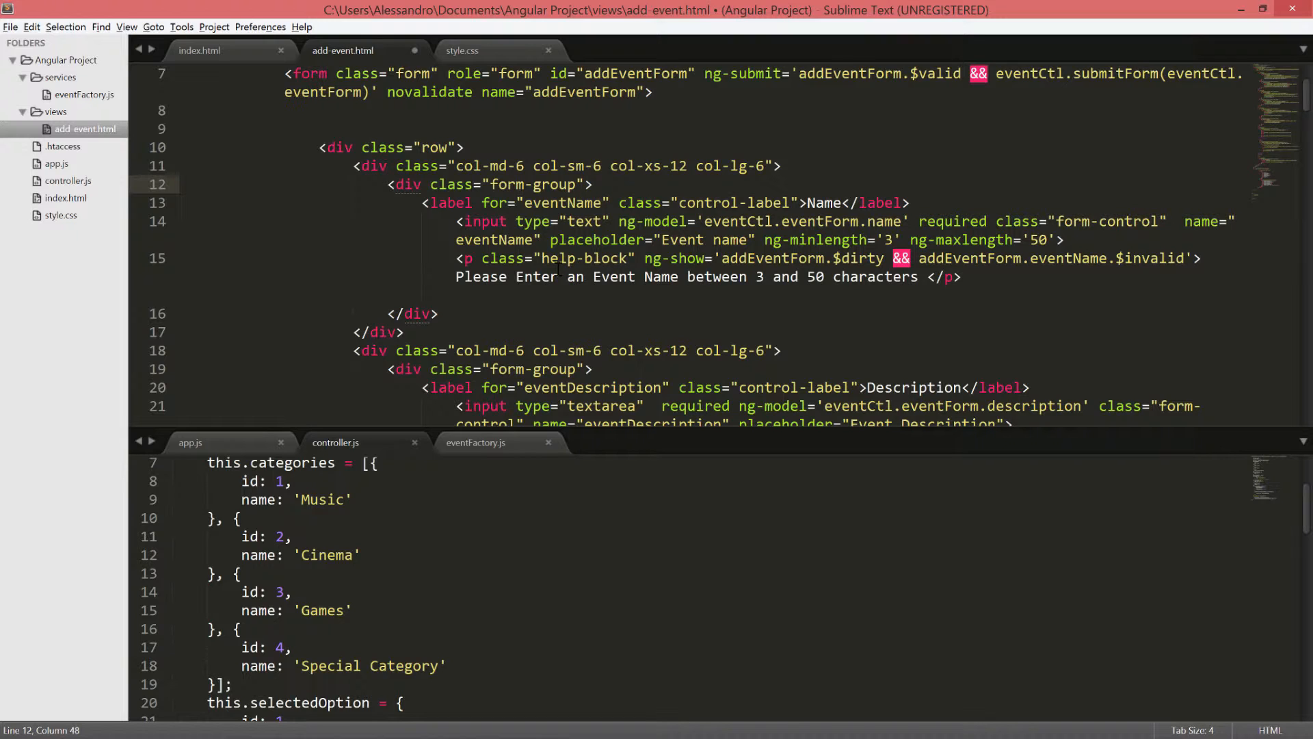
pyautogui.write('ng-class="')
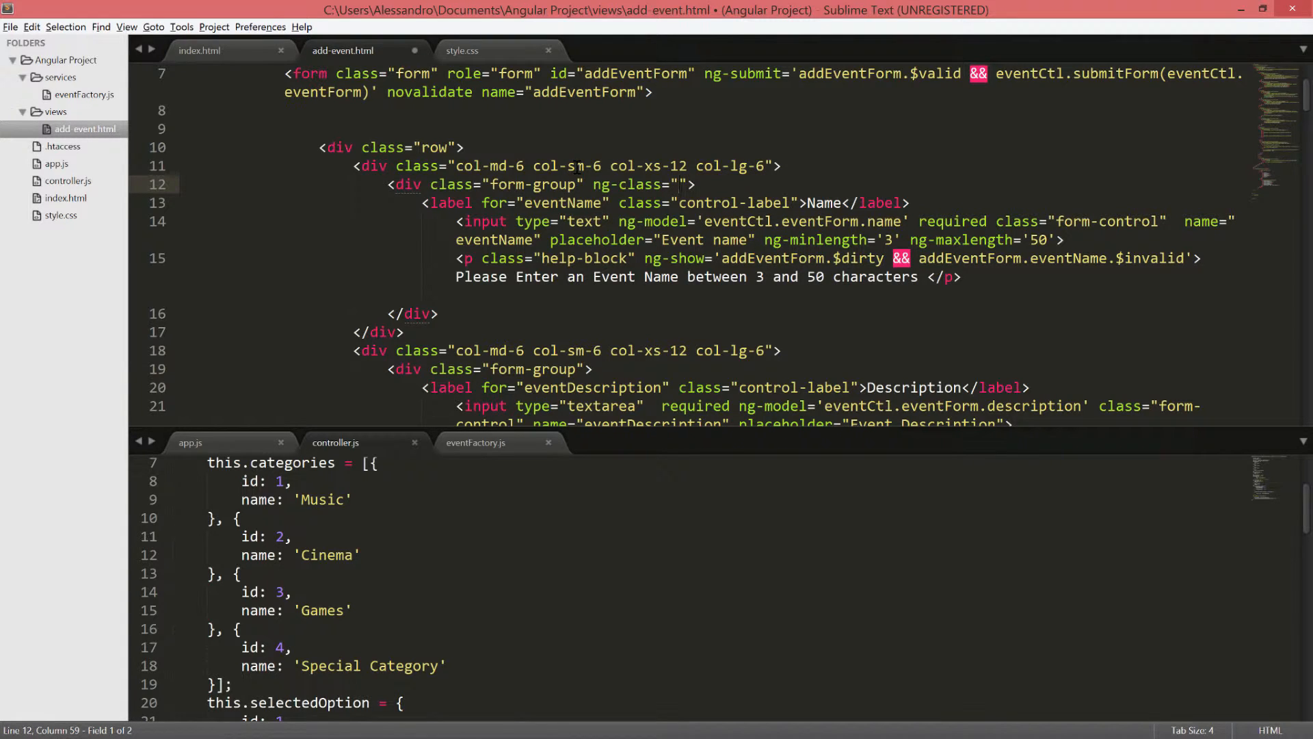
pyautogui.write('{}')
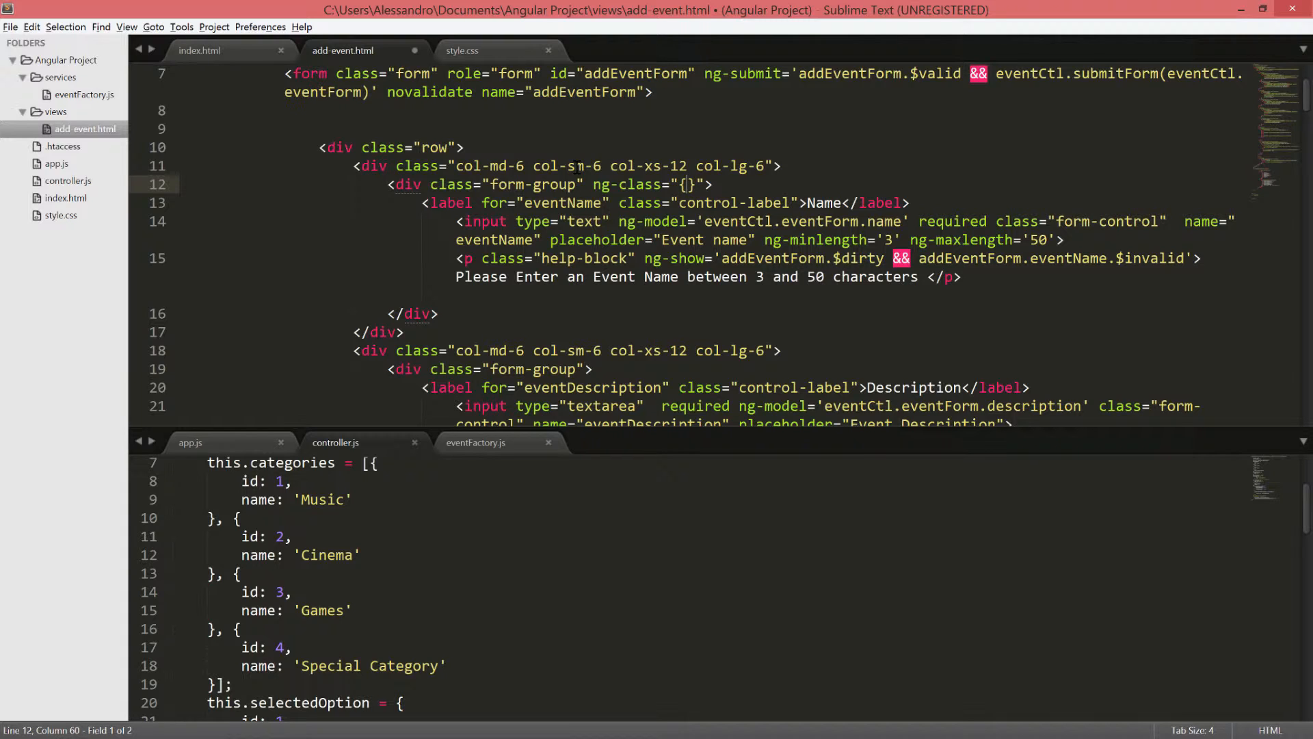
pyautogui.write("'")
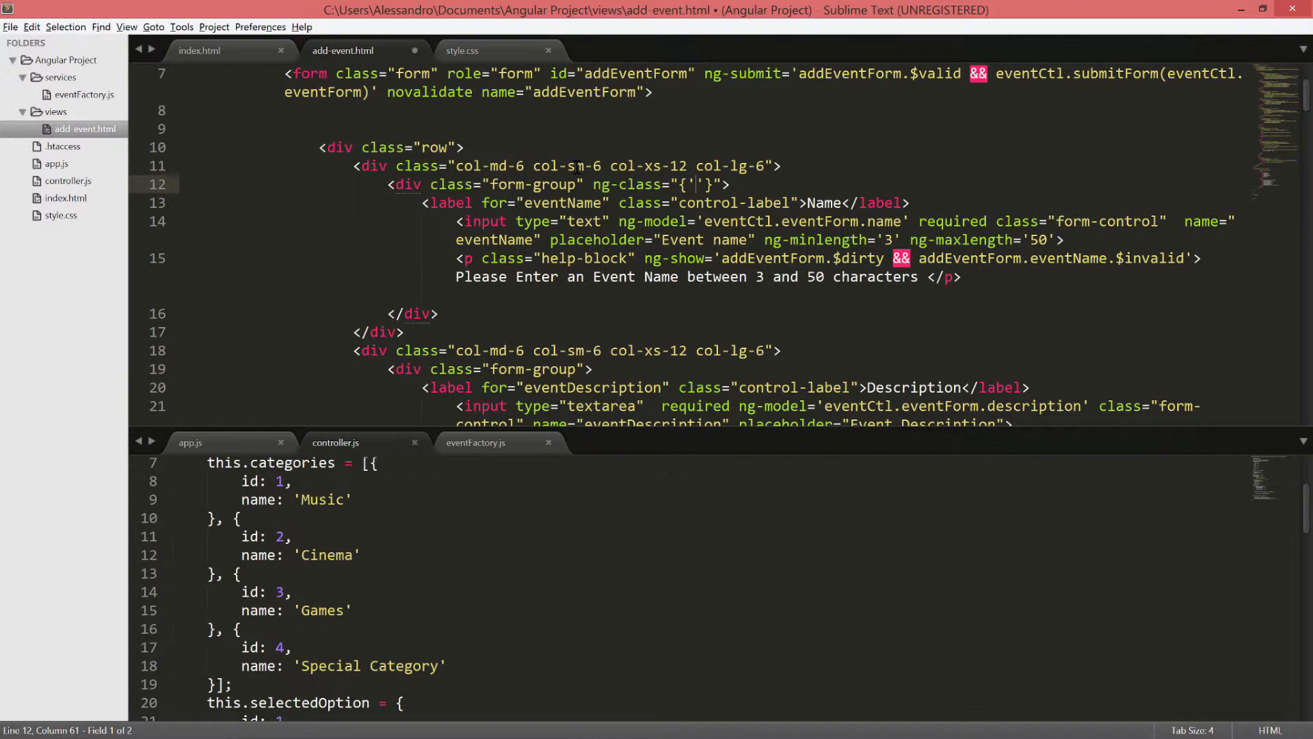
pyautogui.write('has-')
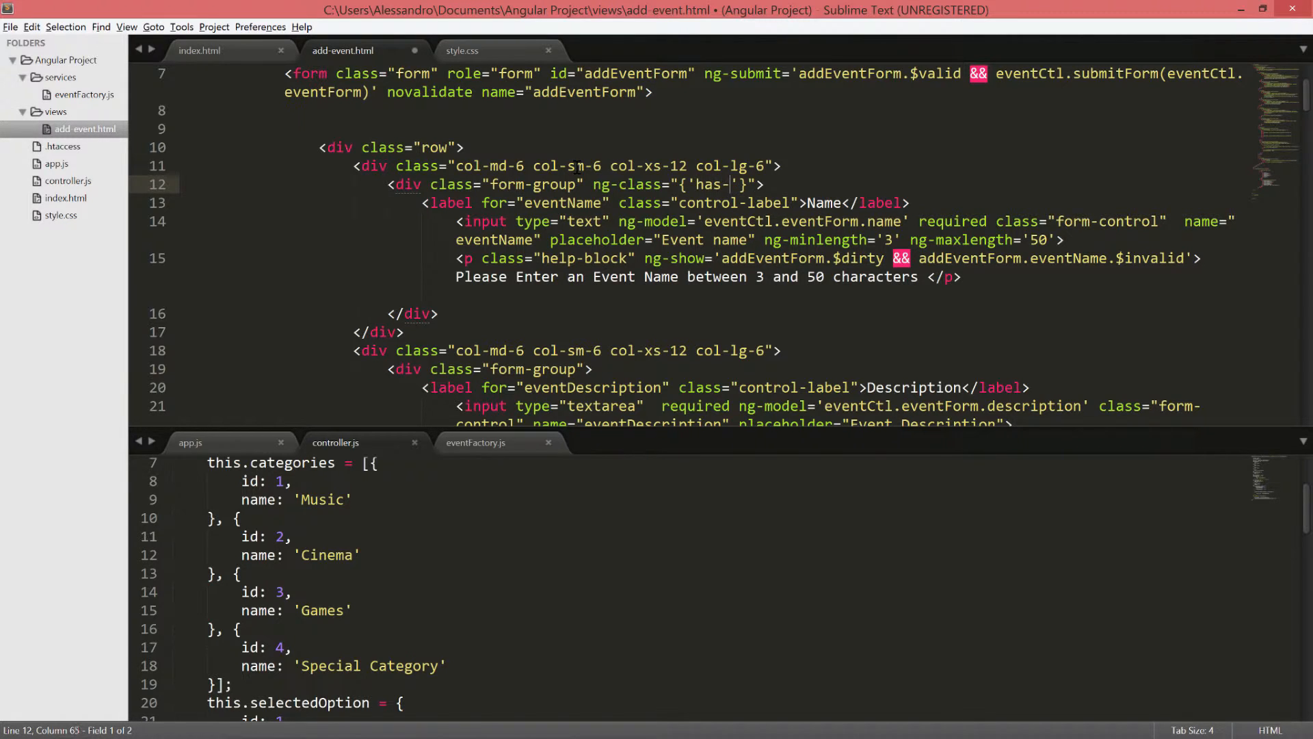
pyautogui.write('error')
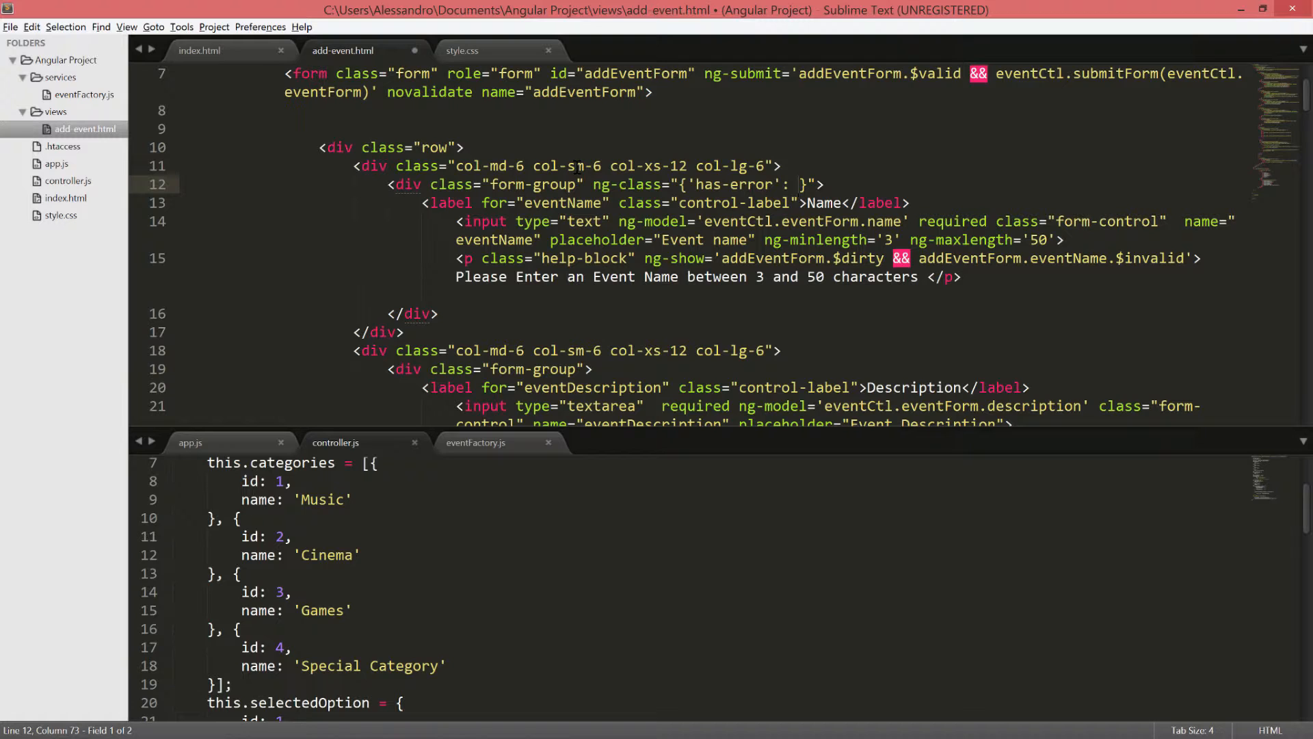
# Bind has-error to addEventForm.eventName.$touched && $invalid and save
pyautogui.write('addEventForm.')
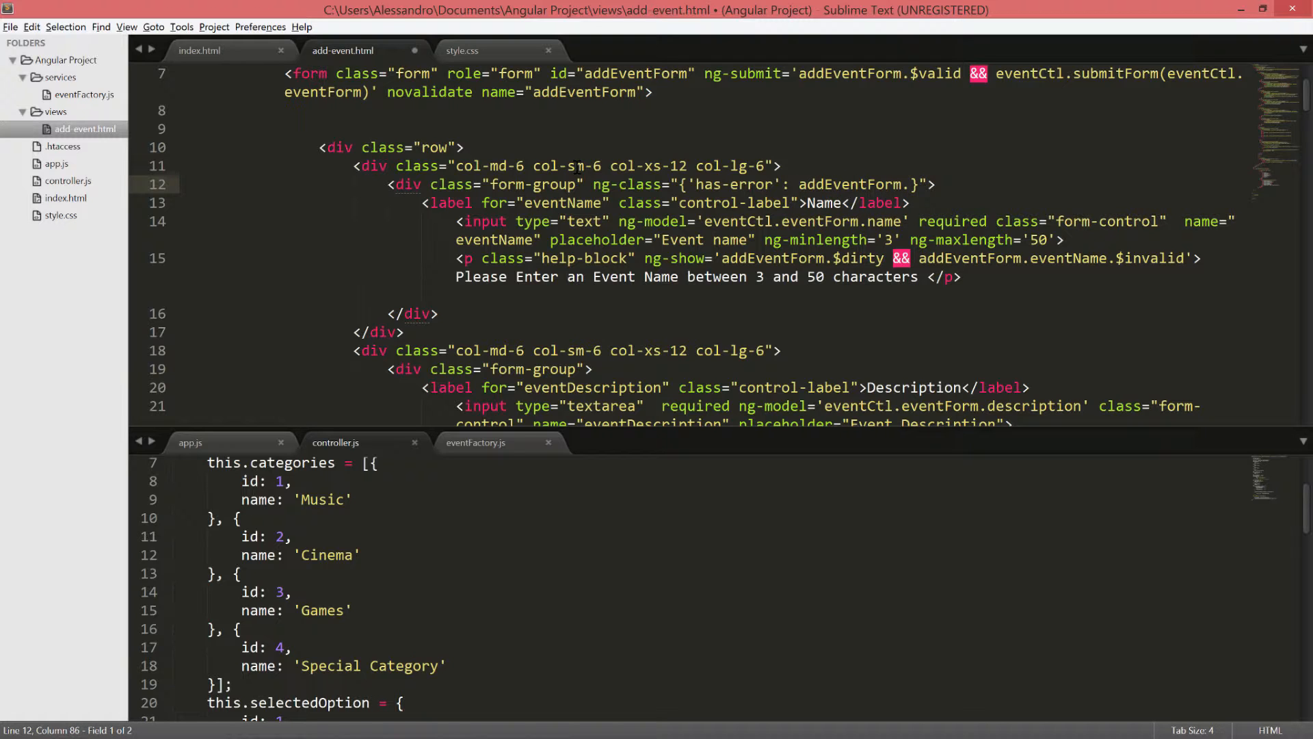
pyautogui.write('eventName')
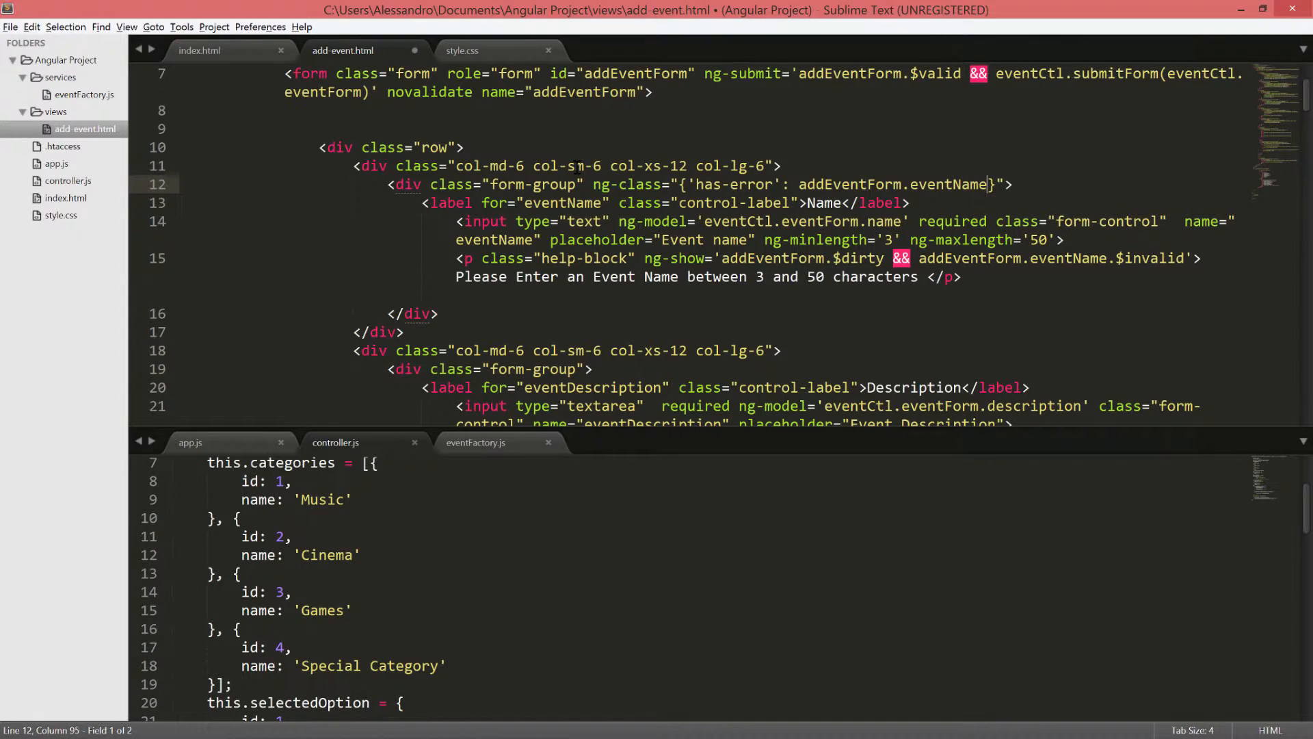
pyautogui.write('$touched && addEventForm.eventName')
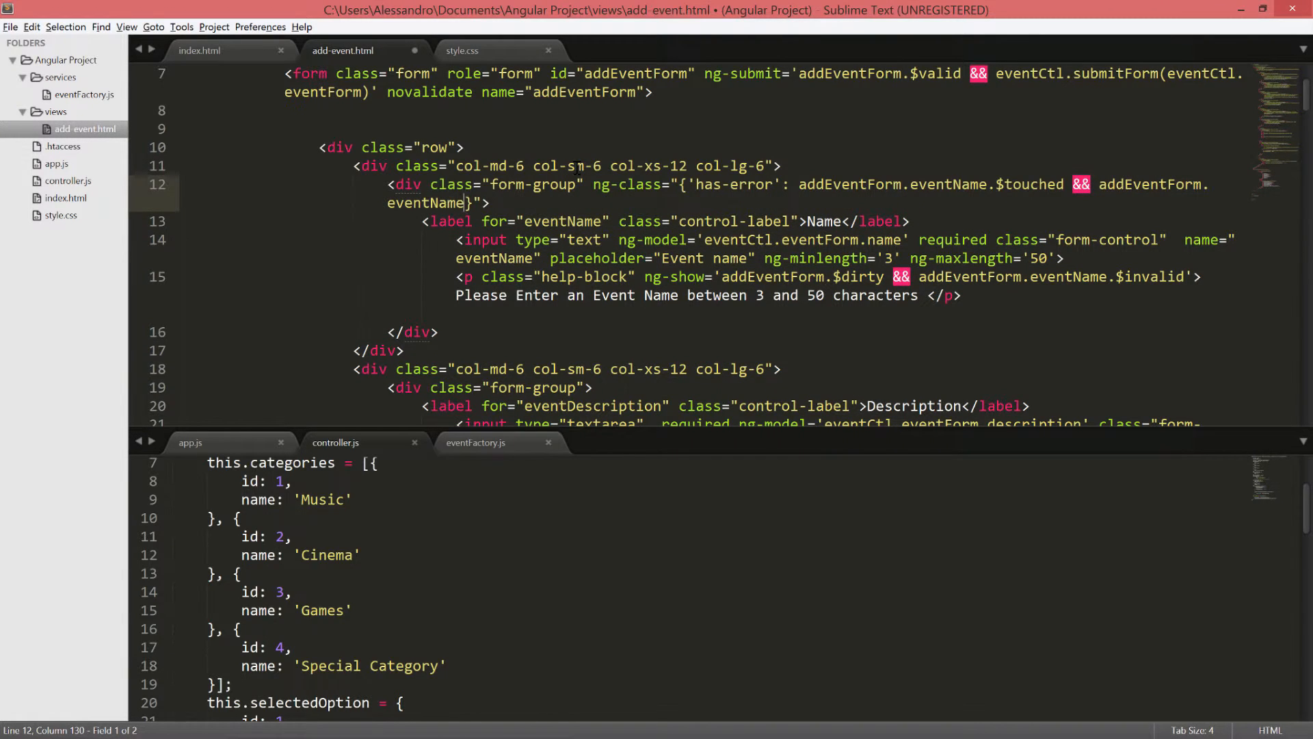
pyautogui.write('.$invalid')
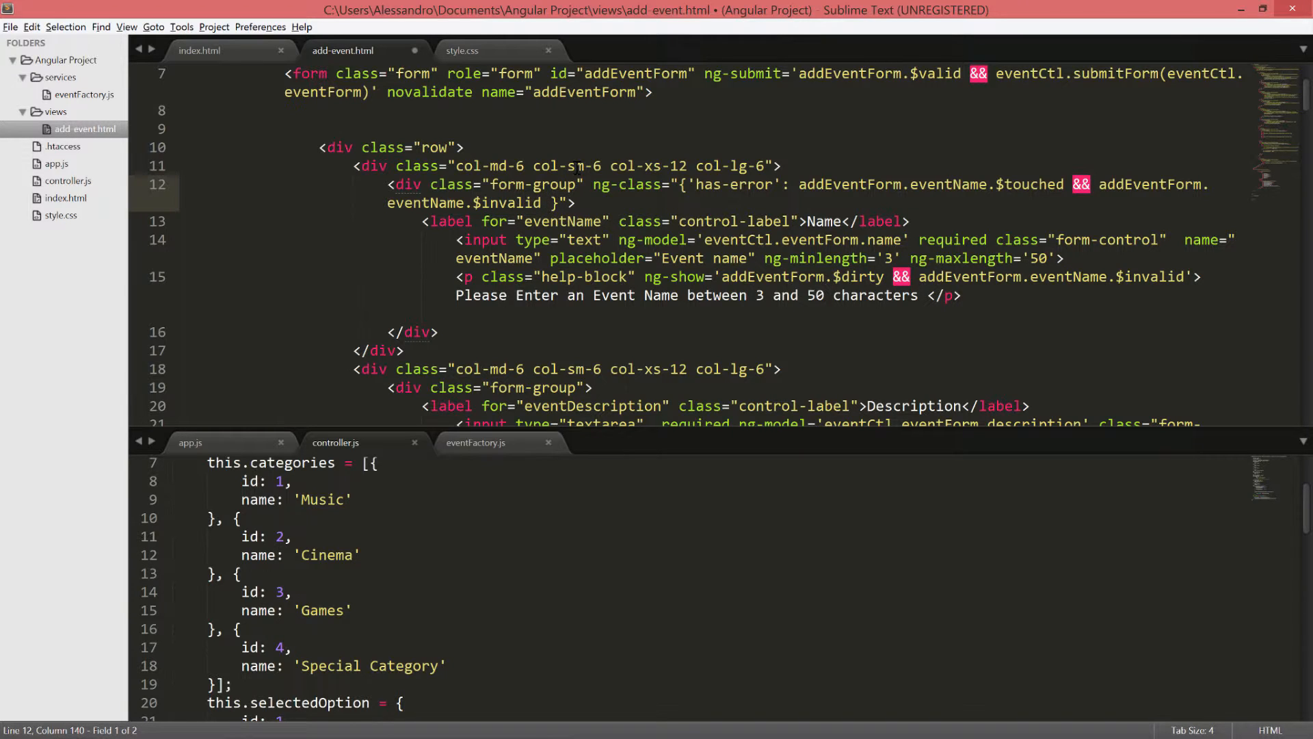
pyautogui.press('ctrl+s')
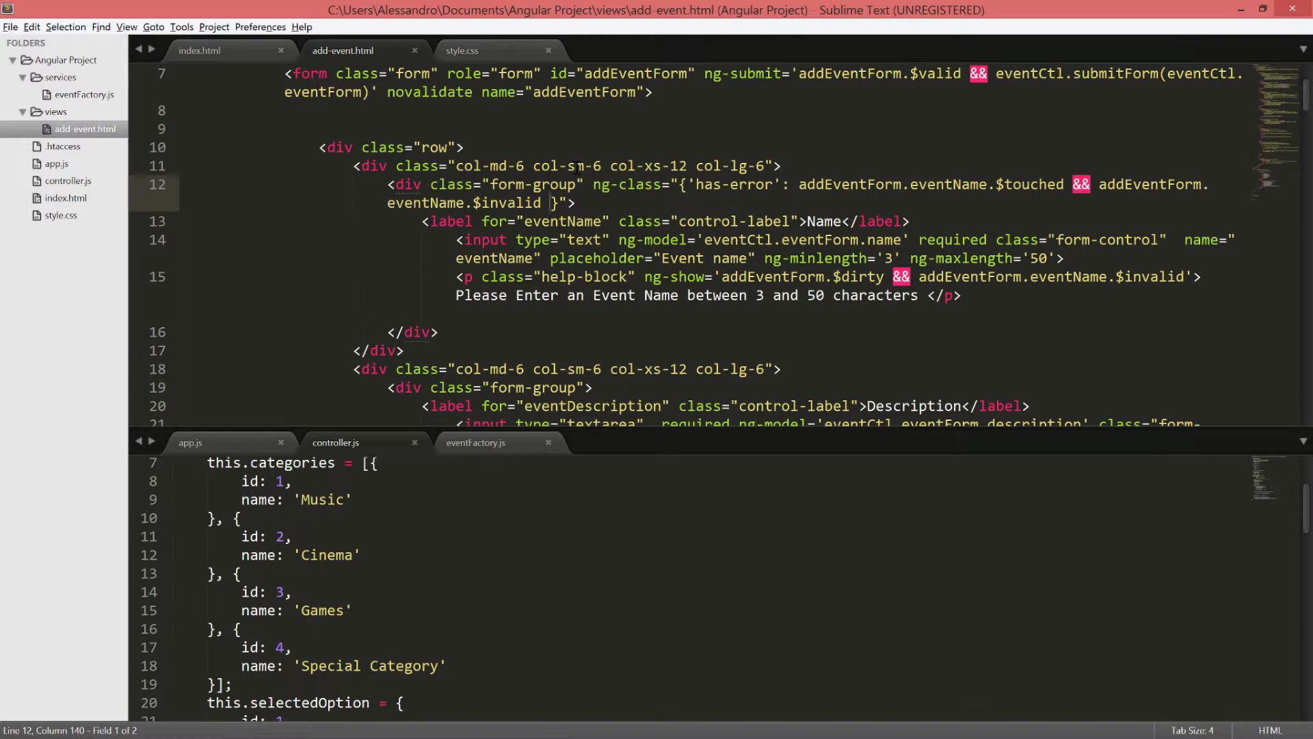
# Test a one-letter name 'a' so the Name group turns red with its warning, then clear it
pyautogui.press('ctrl+s')
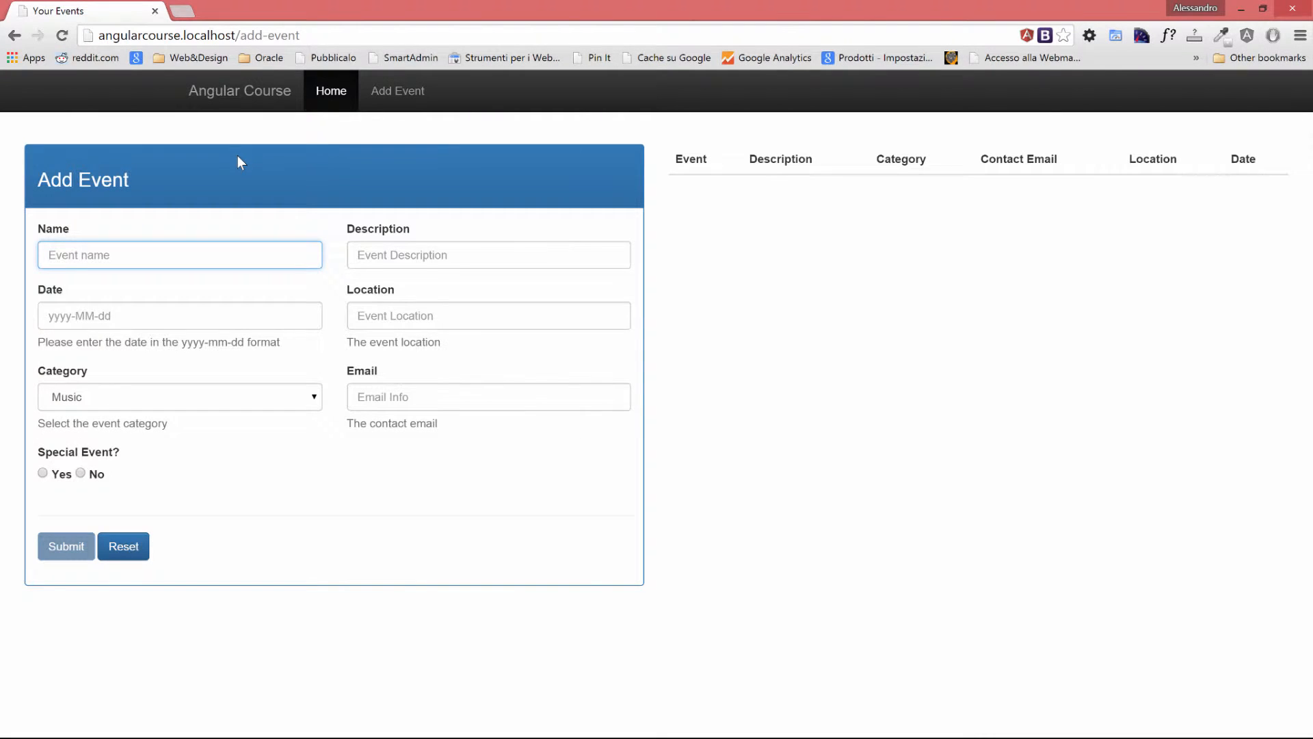
pyautogui.write('a')
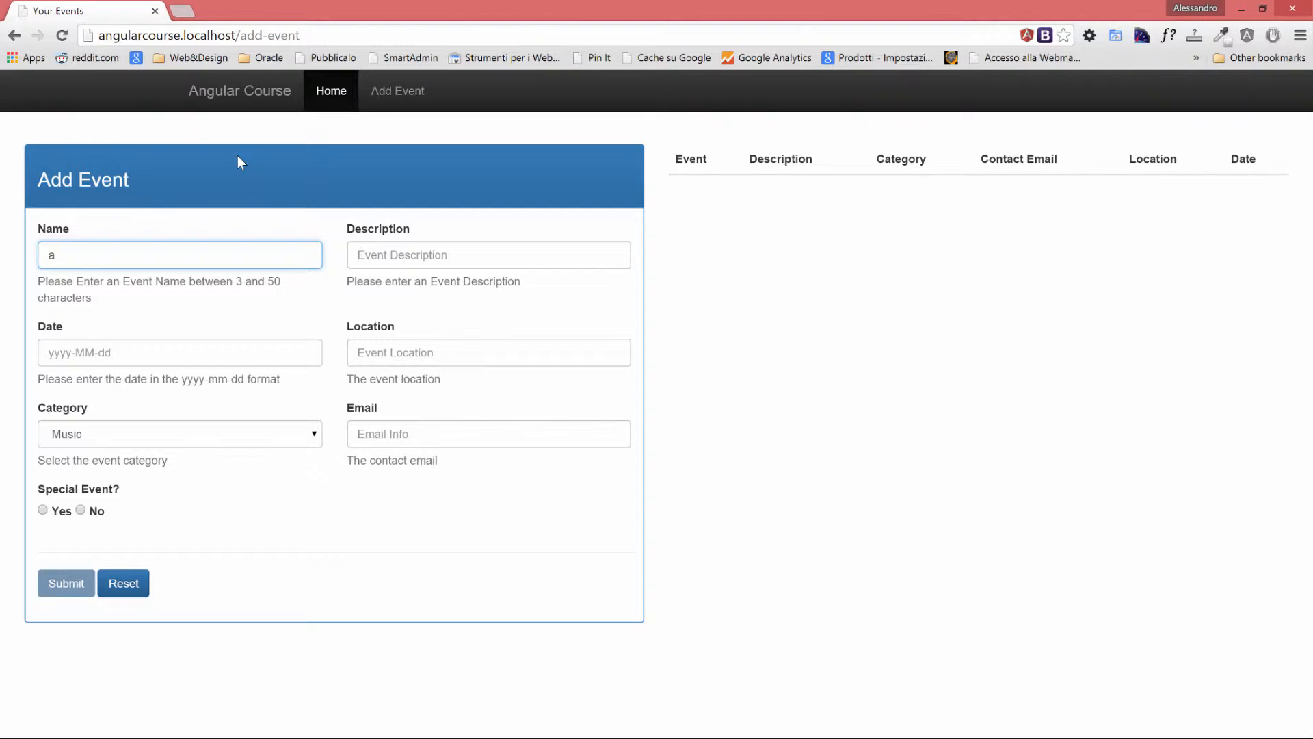
pyautogui.click(179, 255)
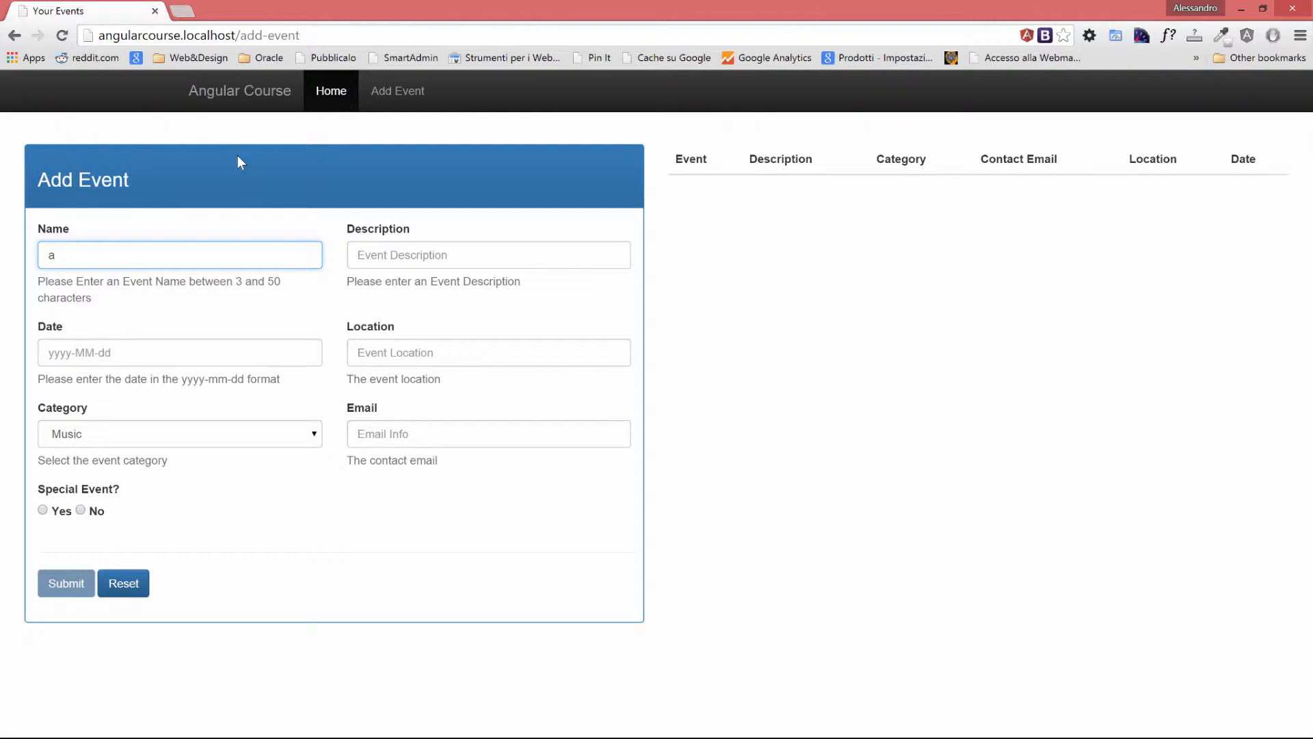
pyautogui.moveTo(383, 276)
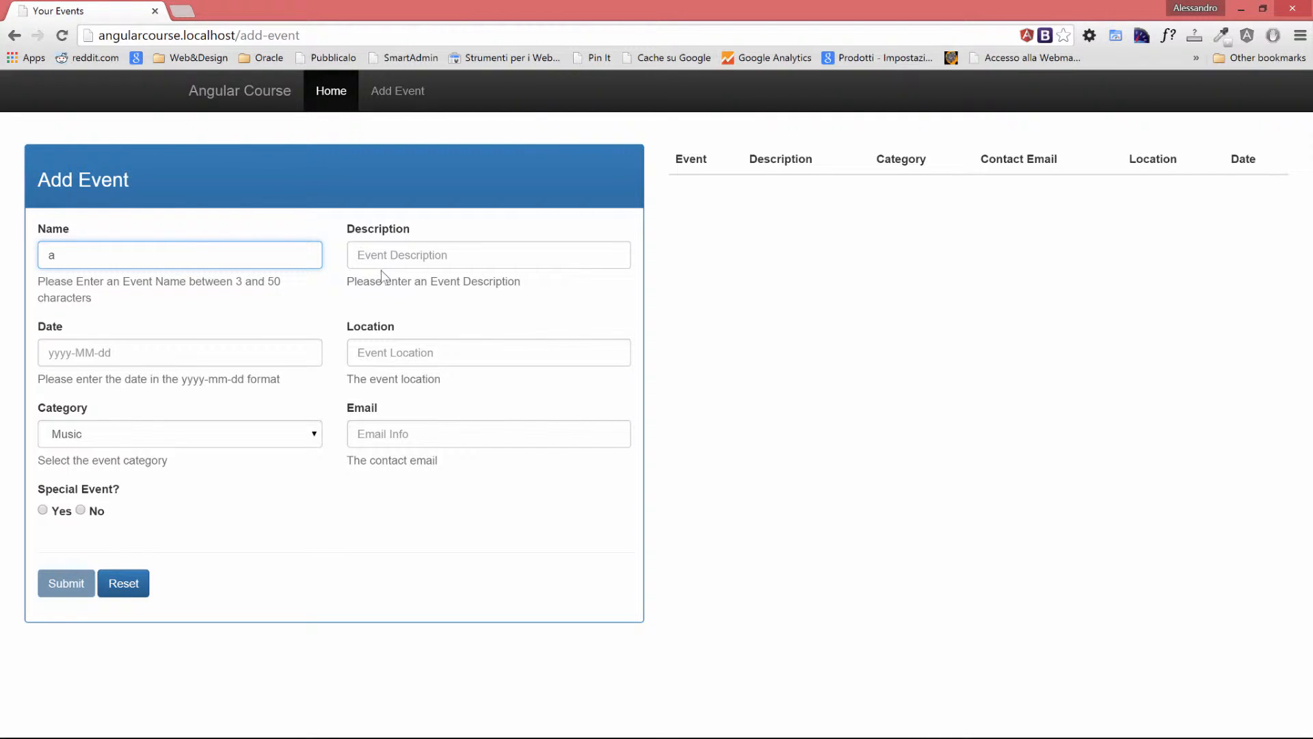
pyautogui.click(488, 255)
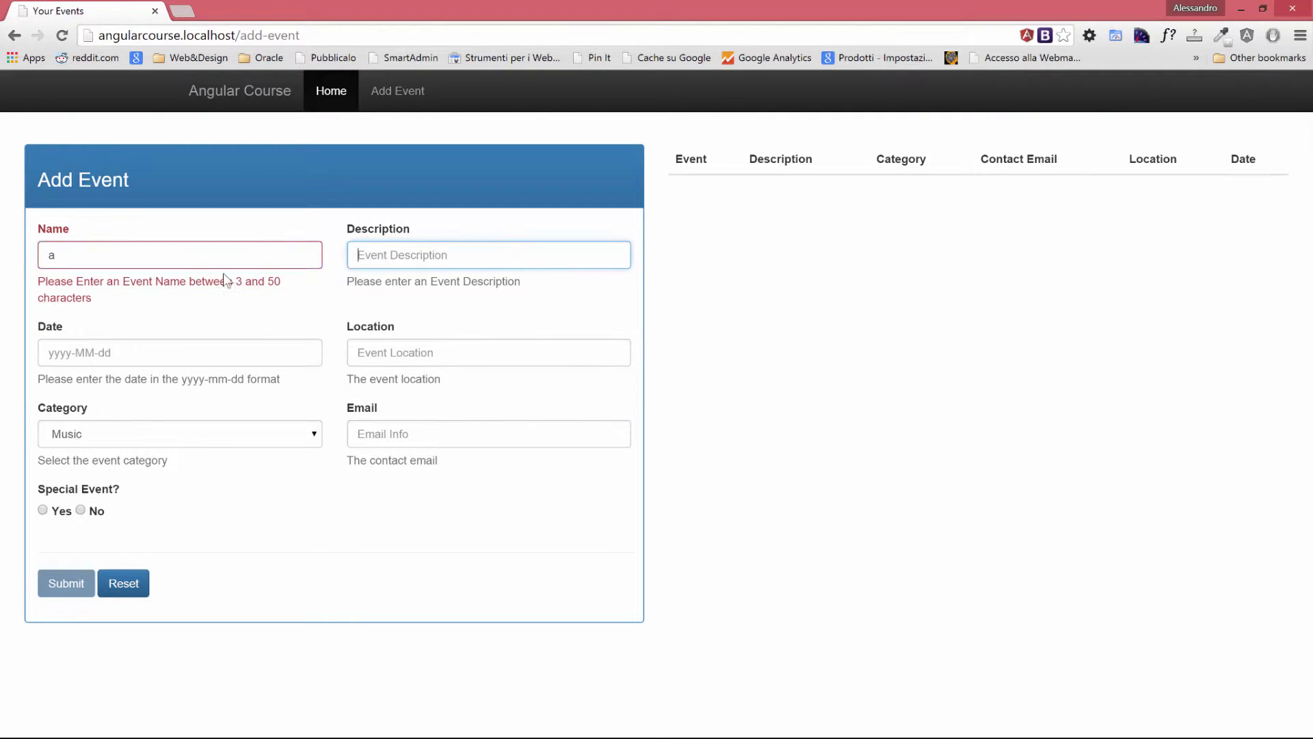
pyautogui.moveTo(113, 276)
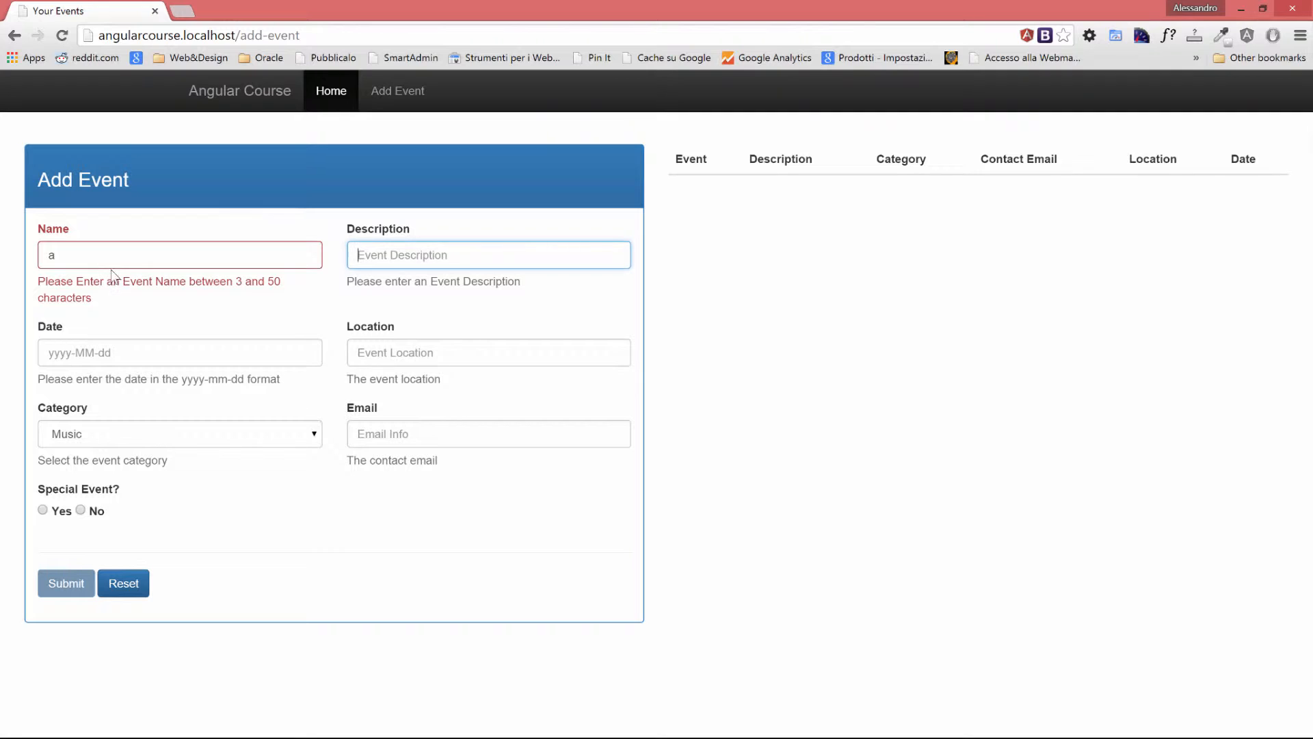
pyautogui.click(179, 254)
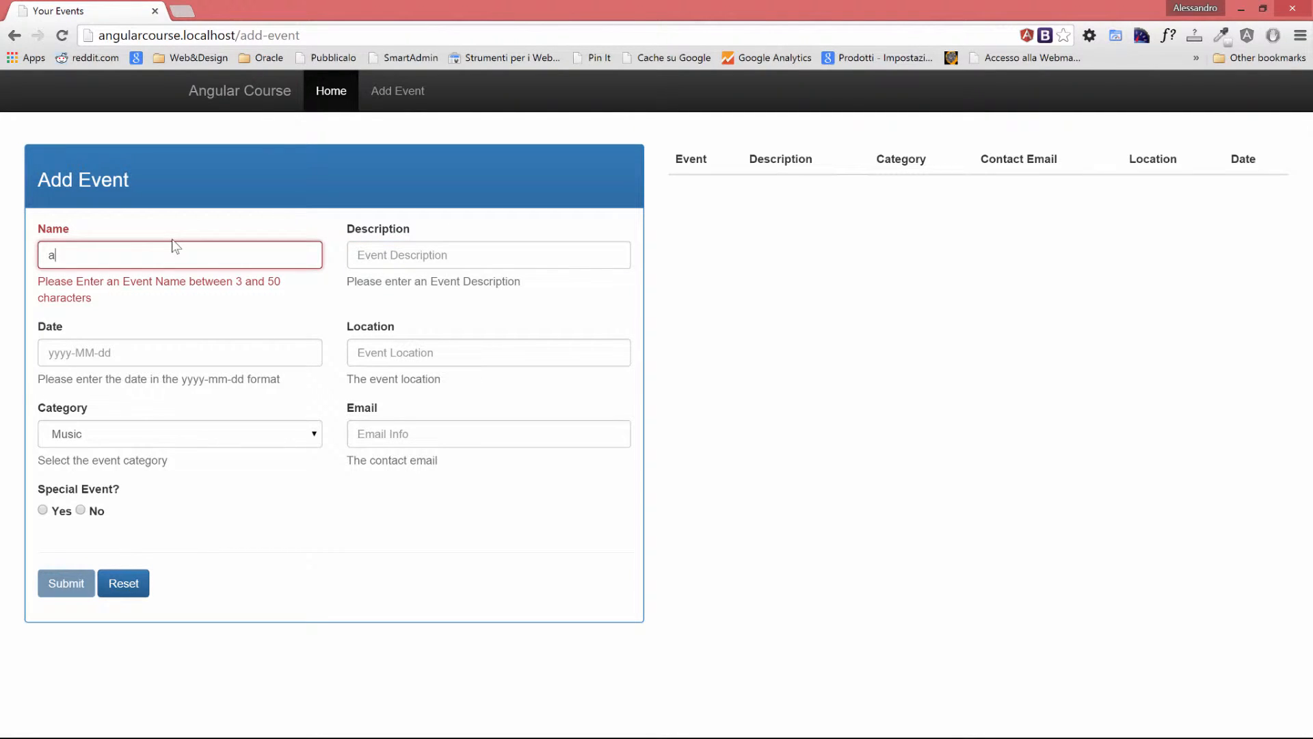
pyautogui.press('Backspace')
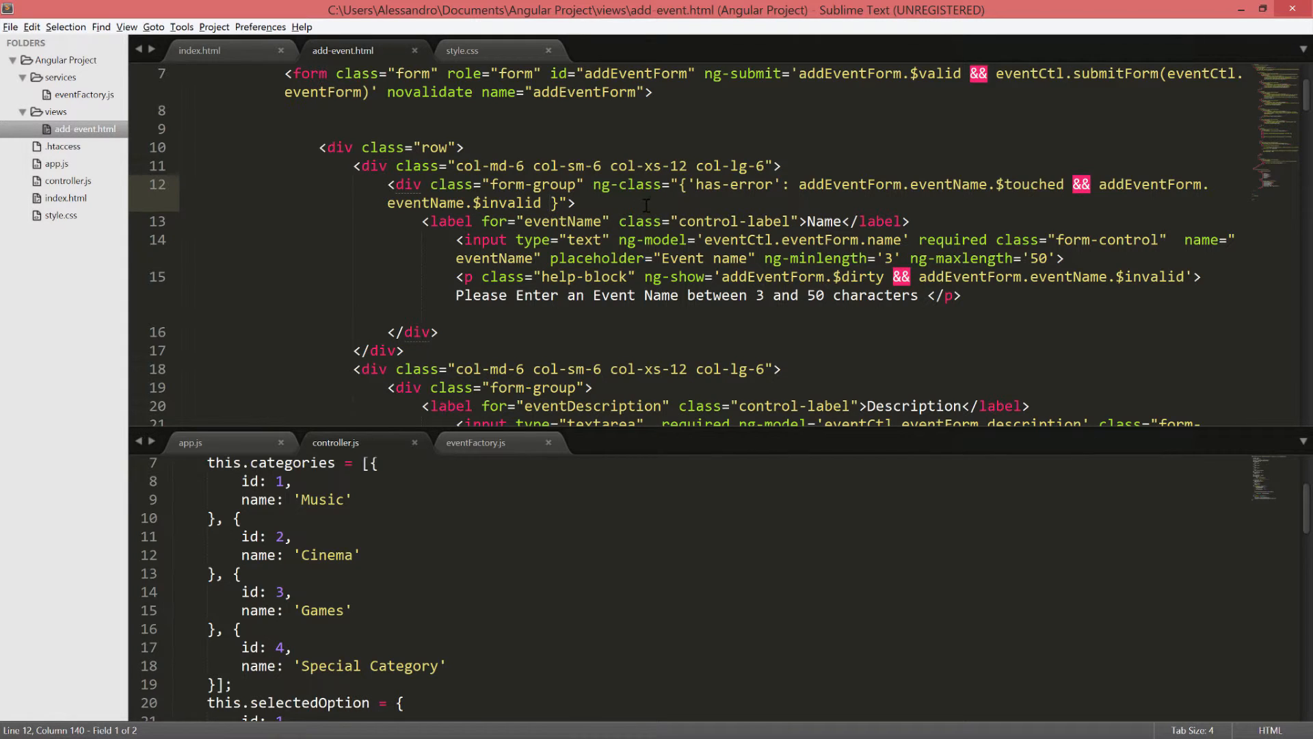
# Add 'has-success' bound to addEventForm.eventName.$touched && $valid in the ng-class
pyautogui.press('backspace')
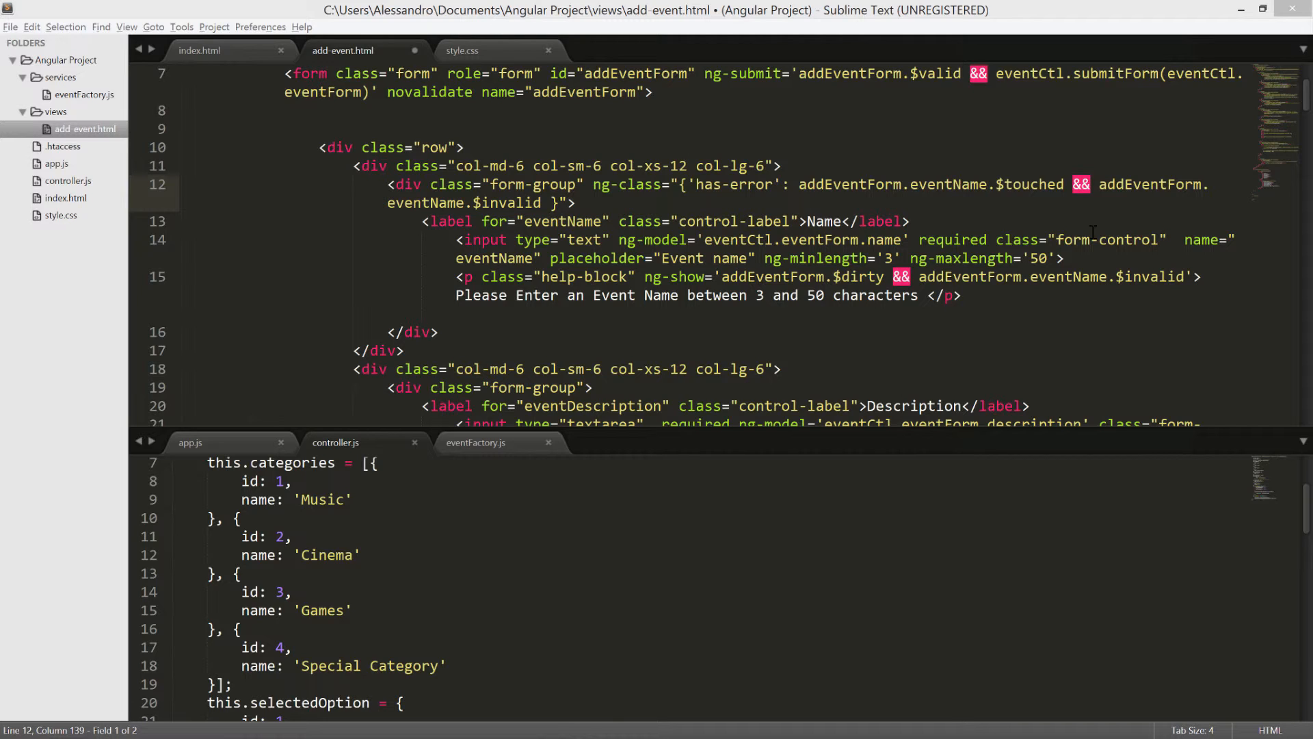
pyautogui.moveTo(890, 183)
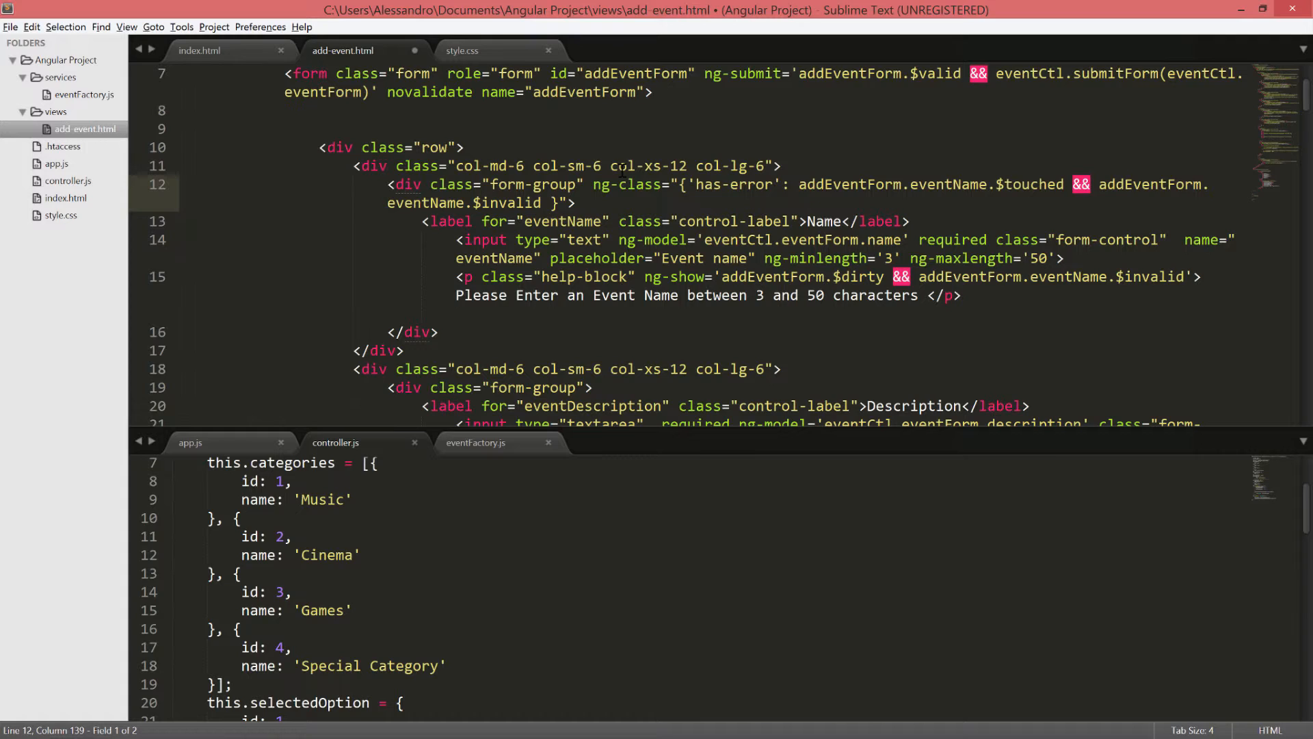
pyautogui.write(", 'has-succe")
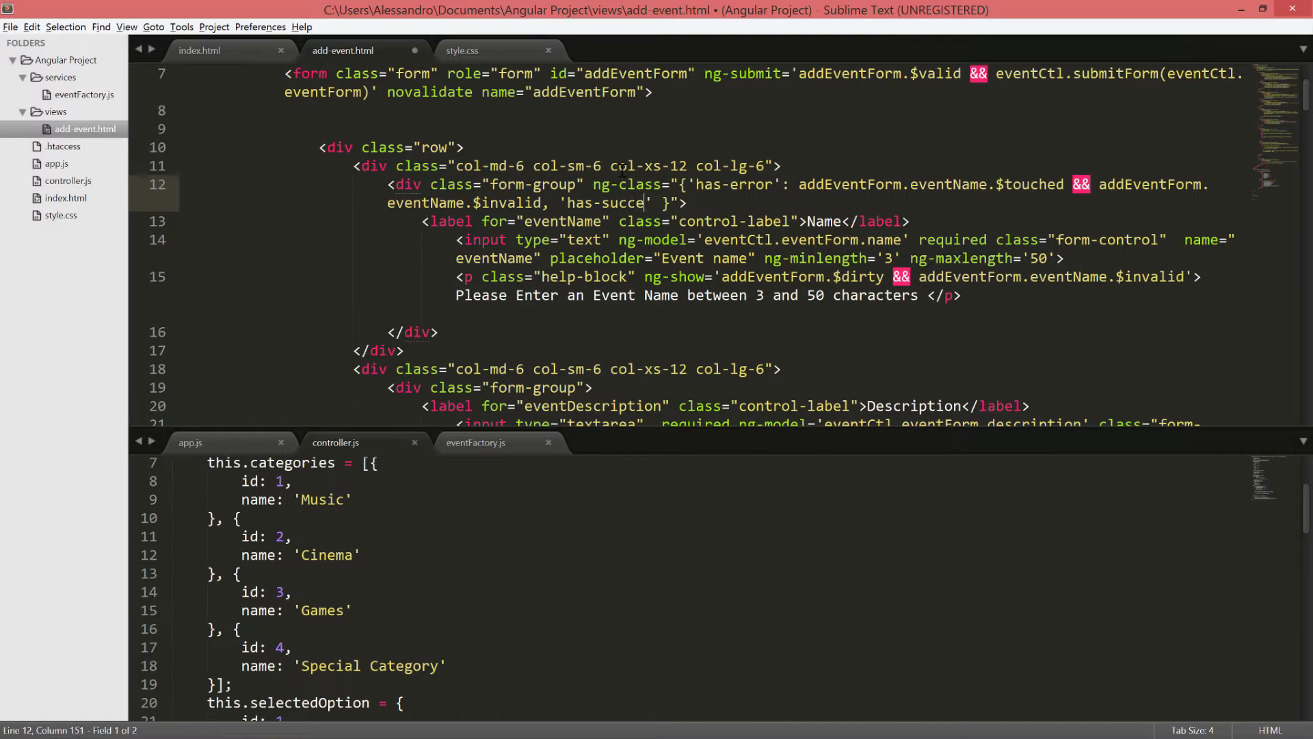
pyautogui.write("ss'")
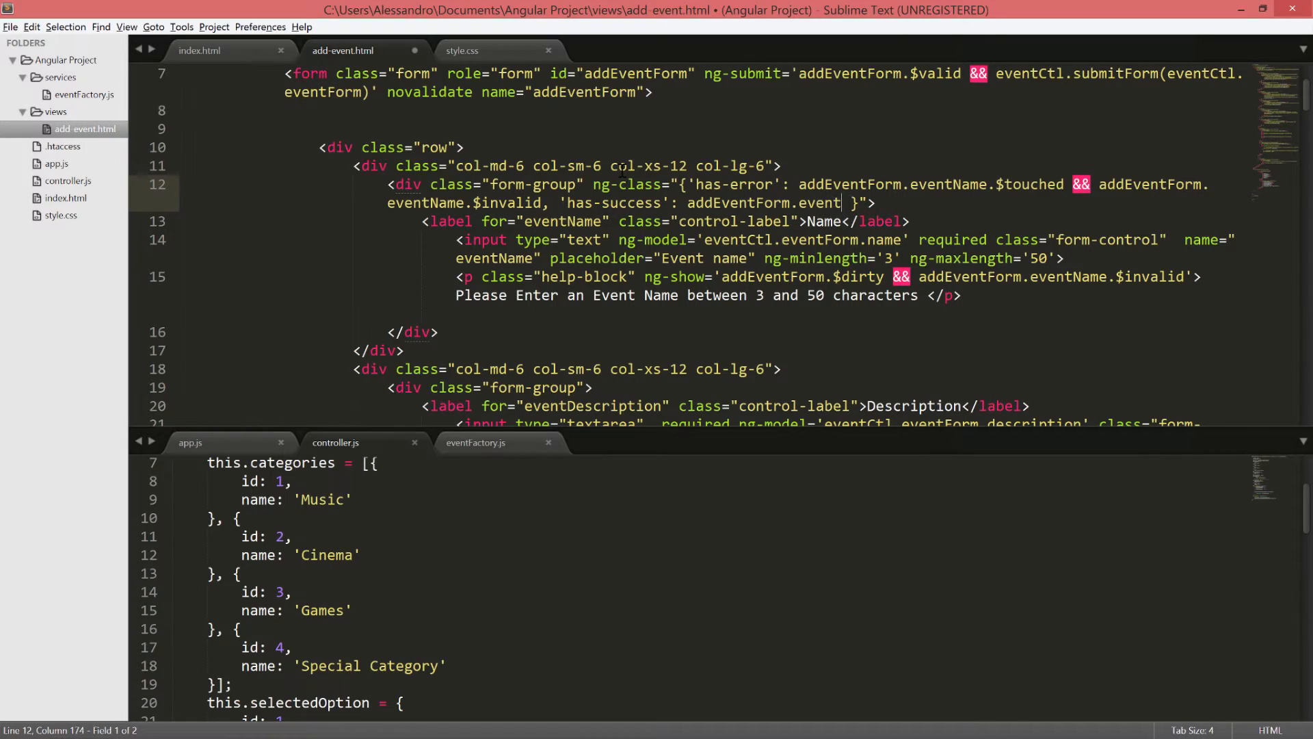
pyautogui.write('Name.$touched')
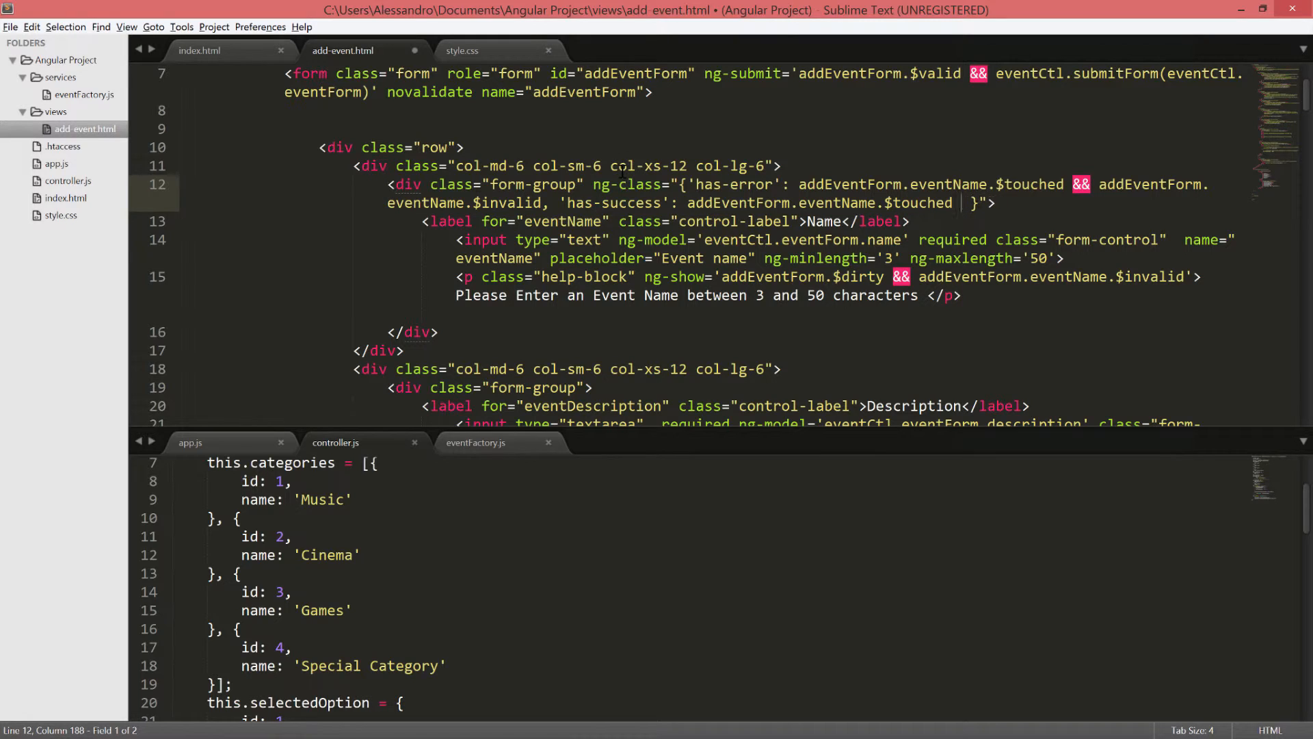
pyautogui.write('&&')
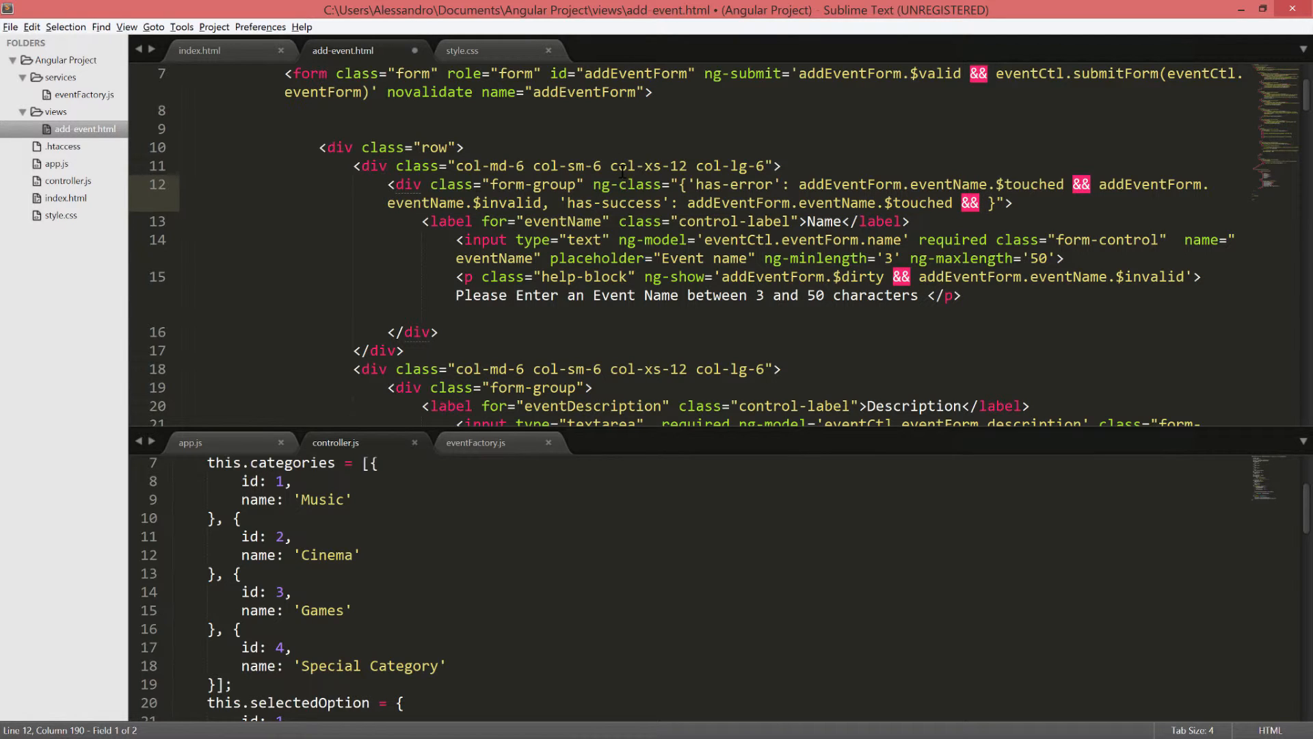
pyautogui.write('addEventForm.eventName.$valid')
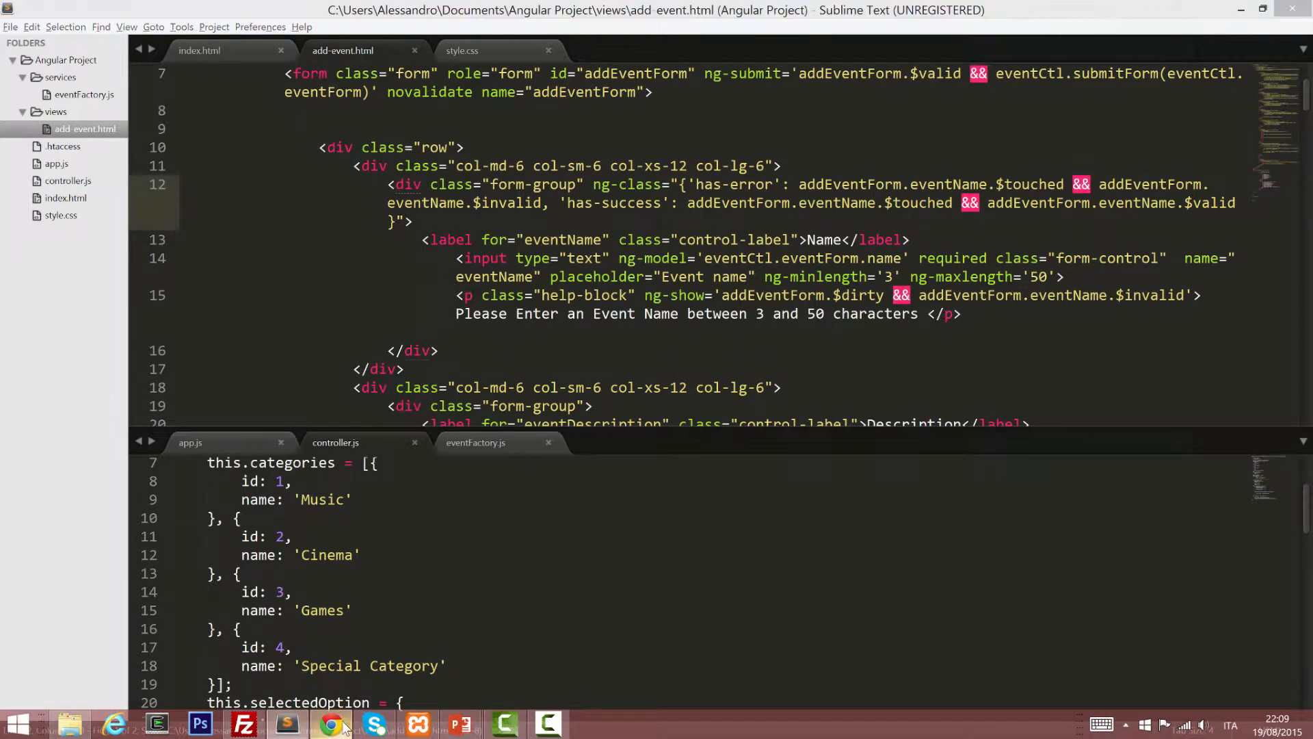
# Enter 'Event Name' to see the group turn green, then retype in the emptied field to recheck
pyautogui.click(338, 723)
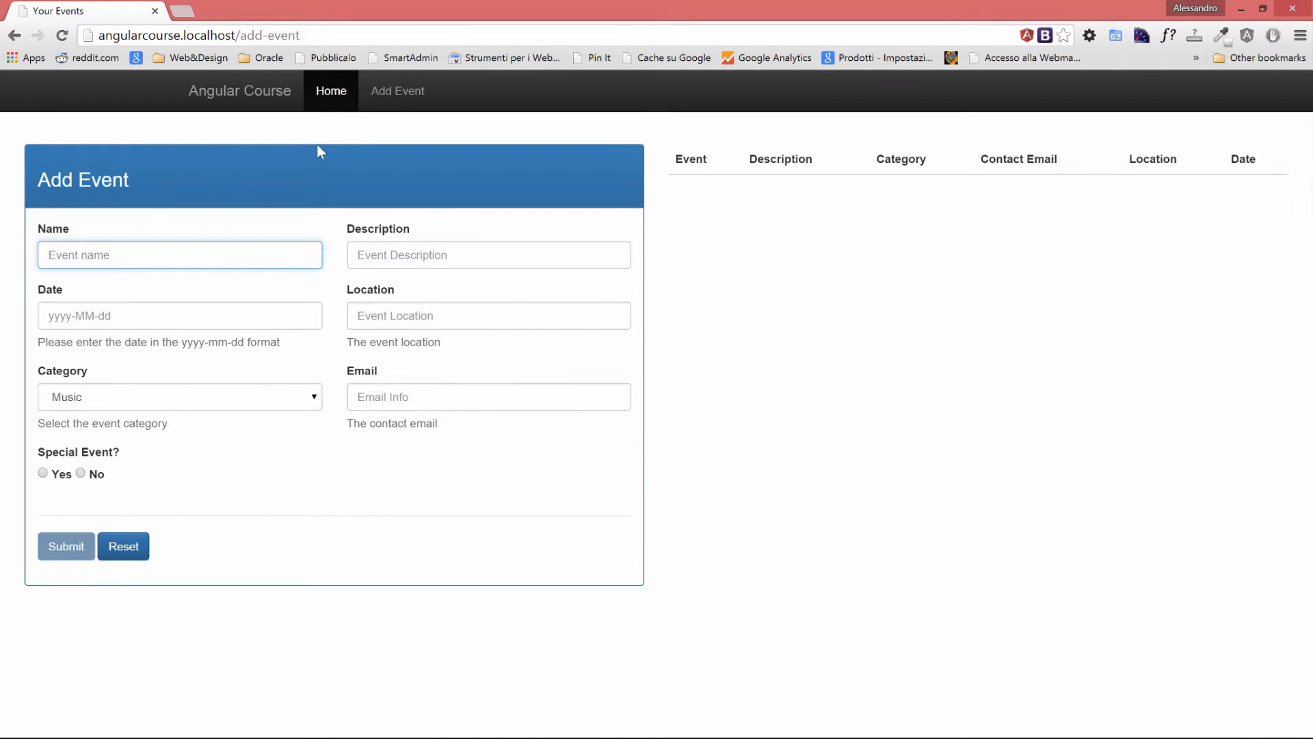
pyautogui.write('Event')
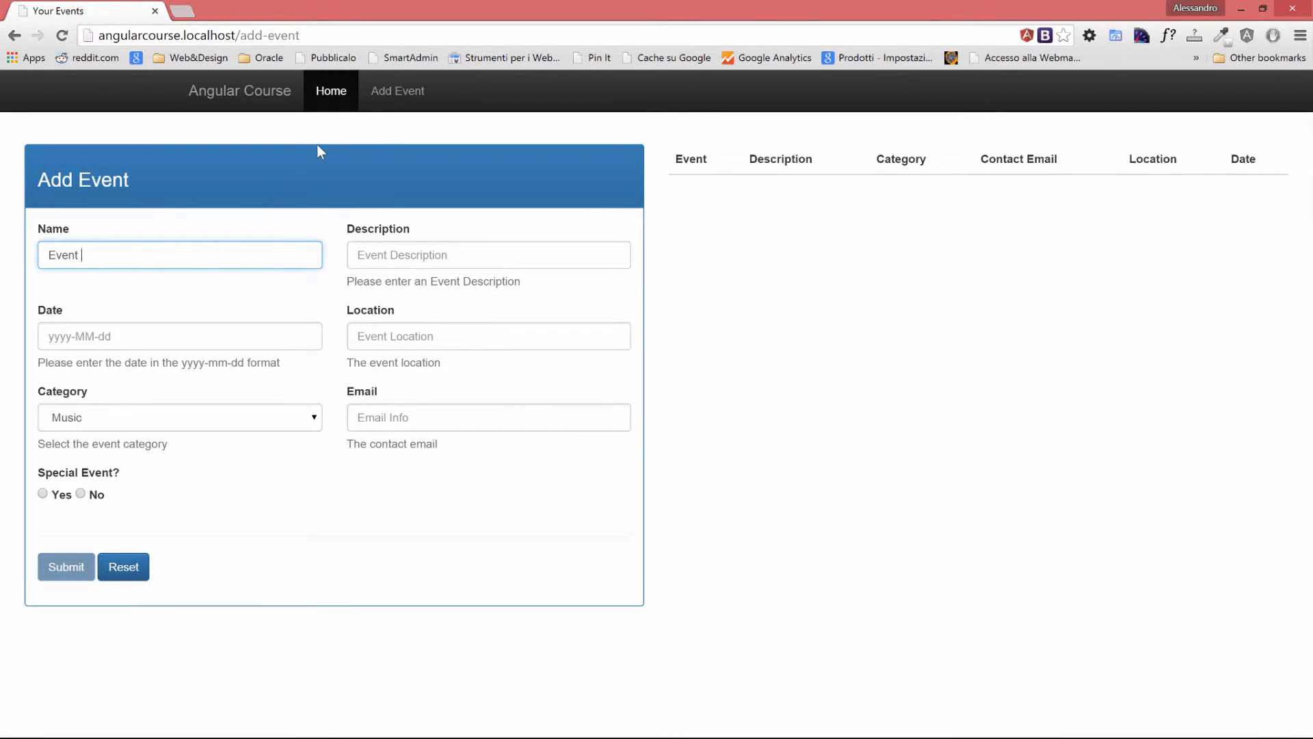
pyautogui.write('Name')
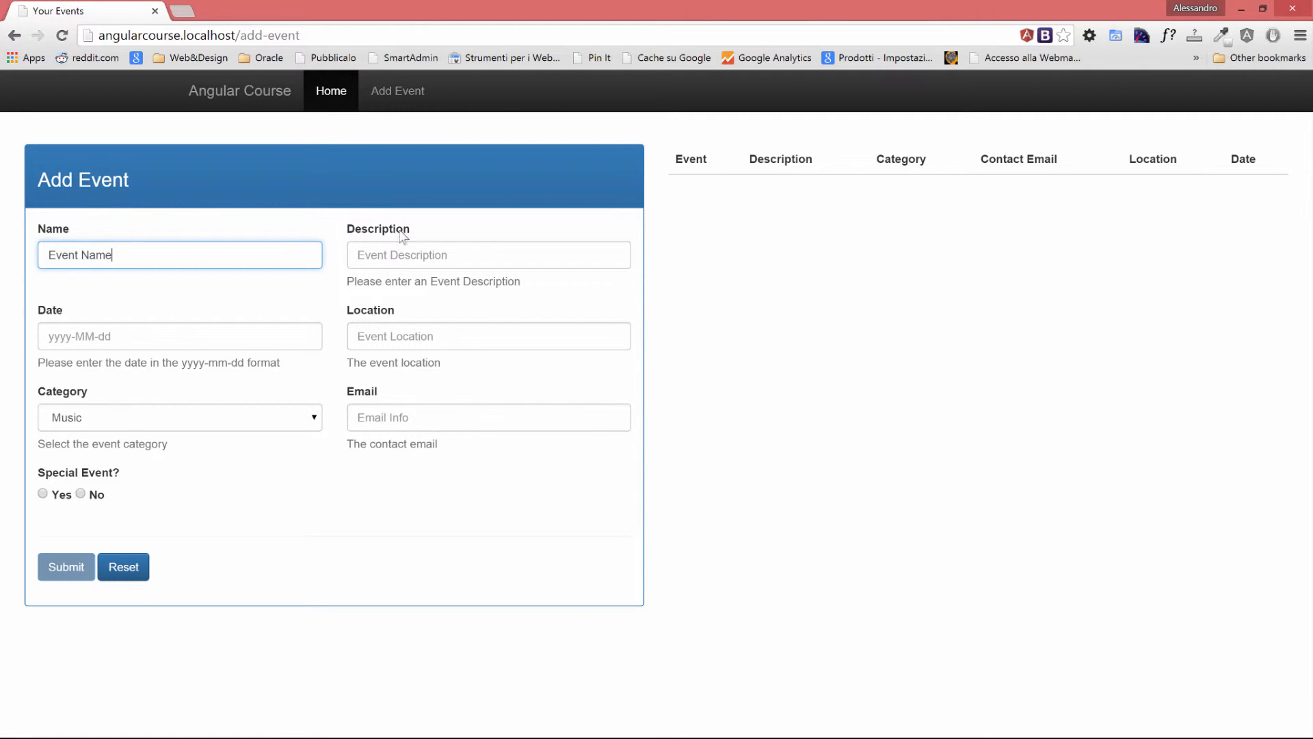
pyautogui.click(488, 255)
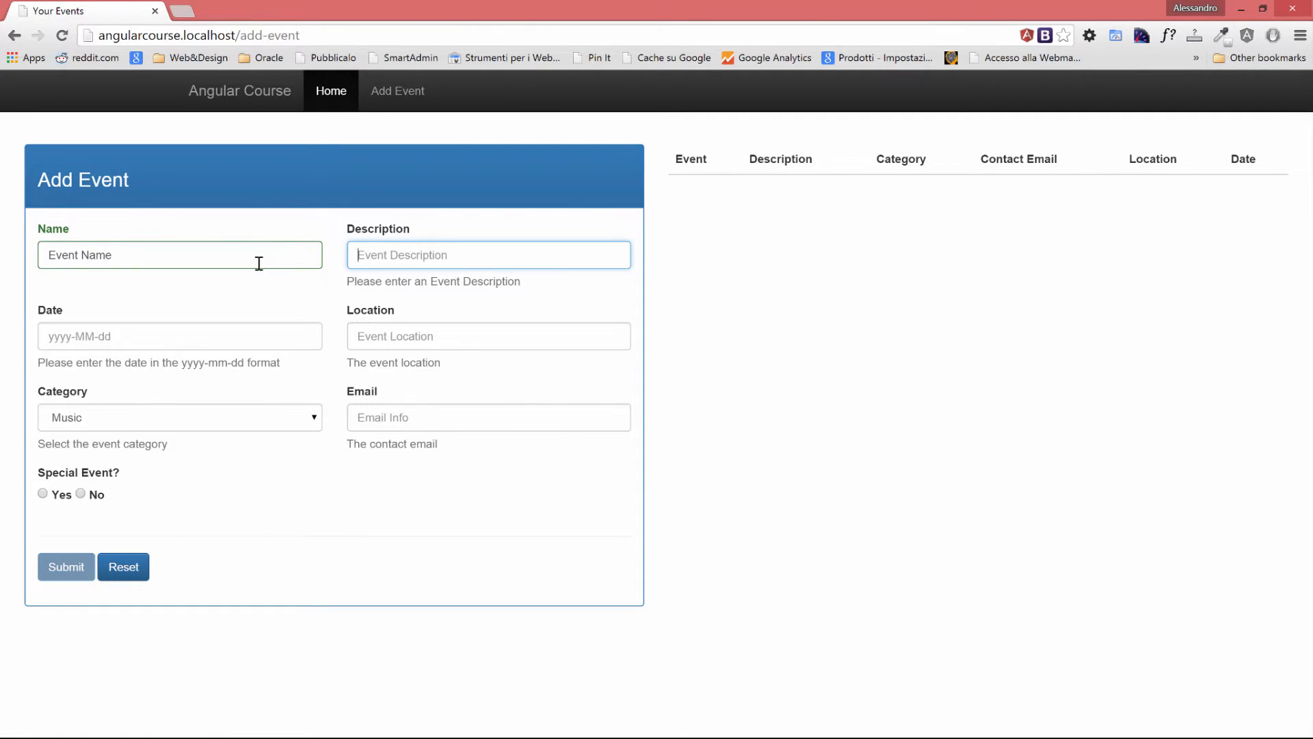
pyautogui.moveTo(201, 230)
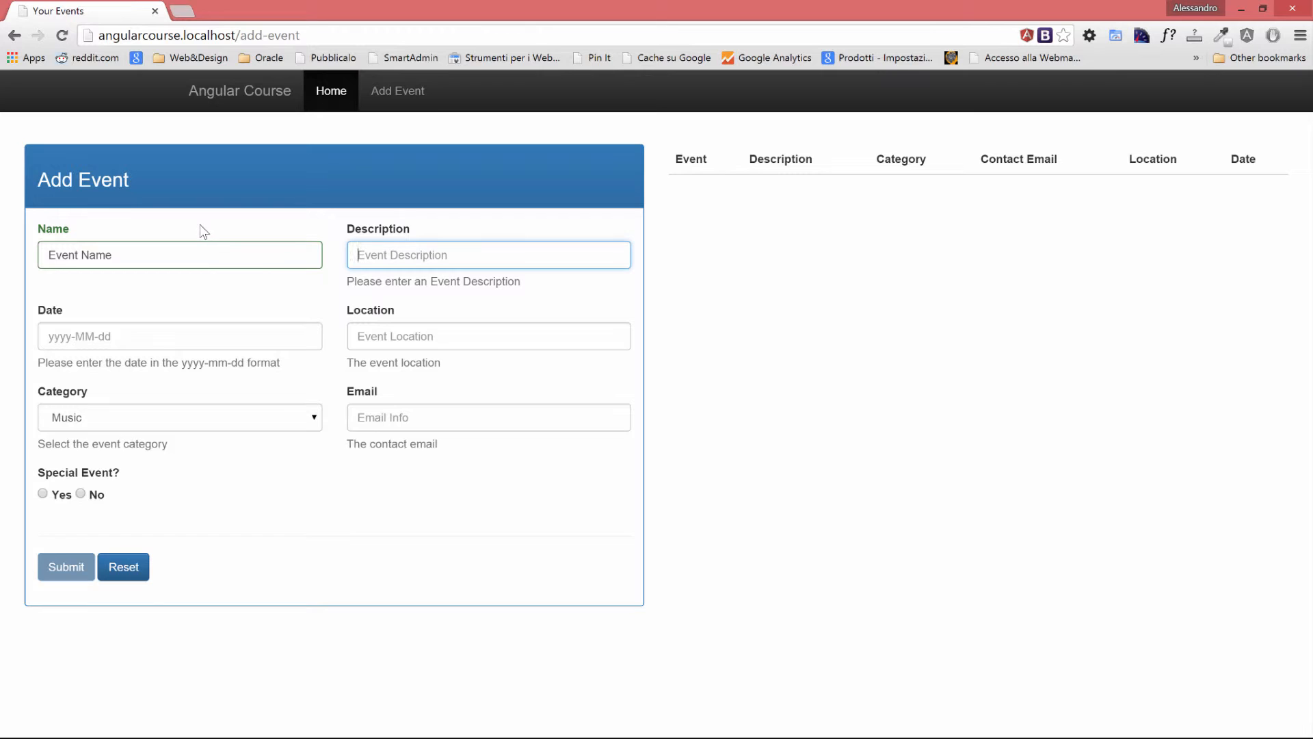
pyautogui.moveTo(423, 254)
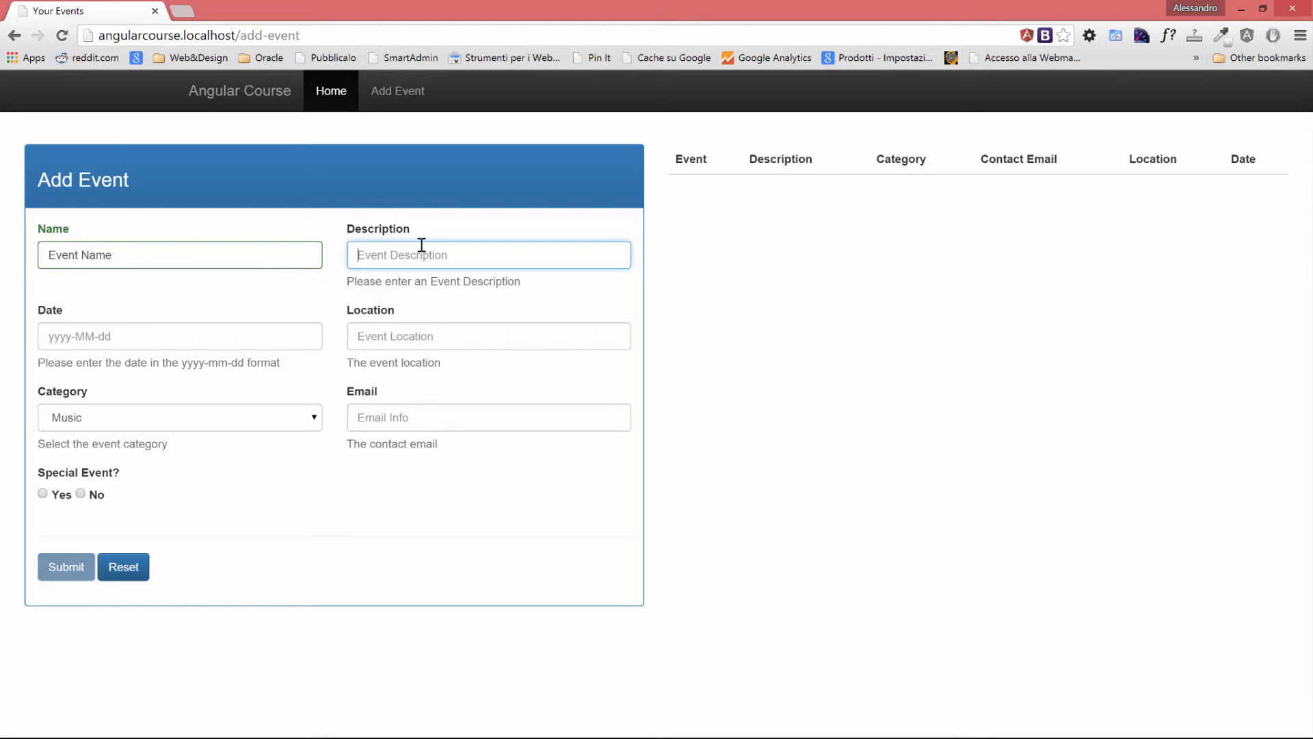
pyautogui.moveTo(498, 207)
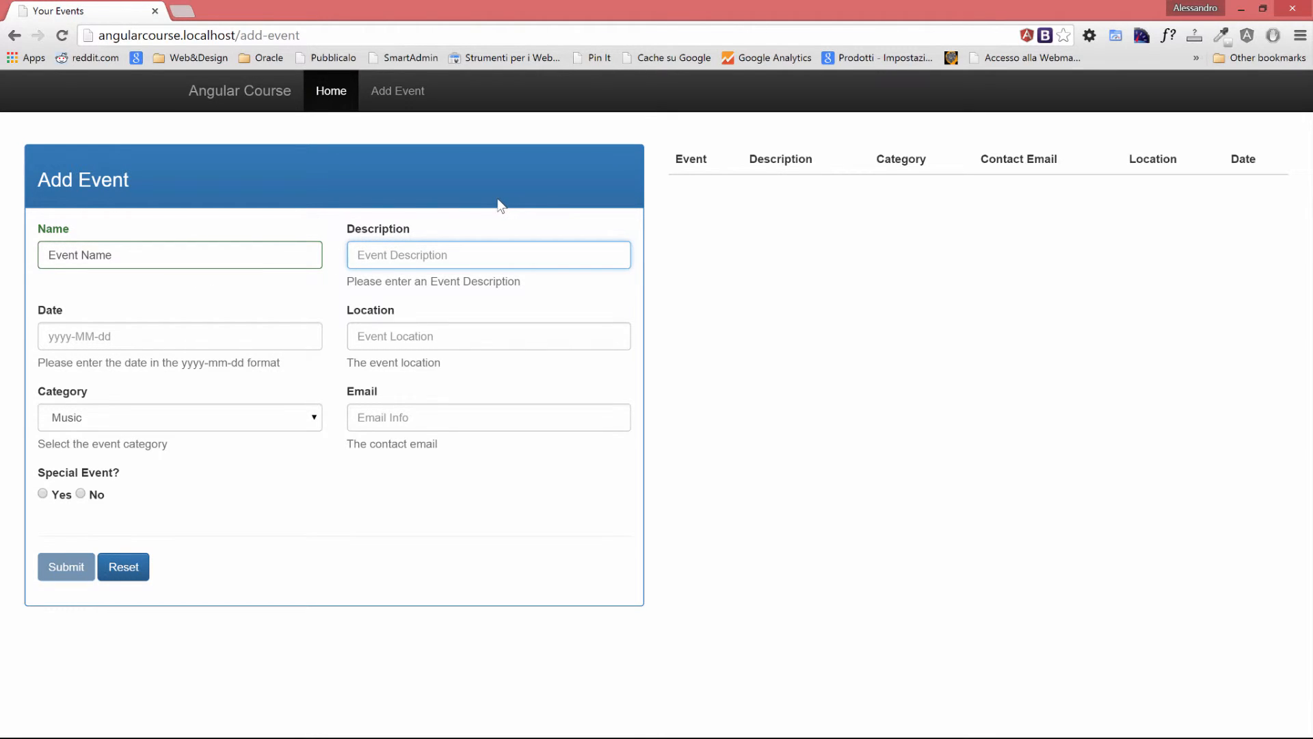
pyautogui.click(178, 254)
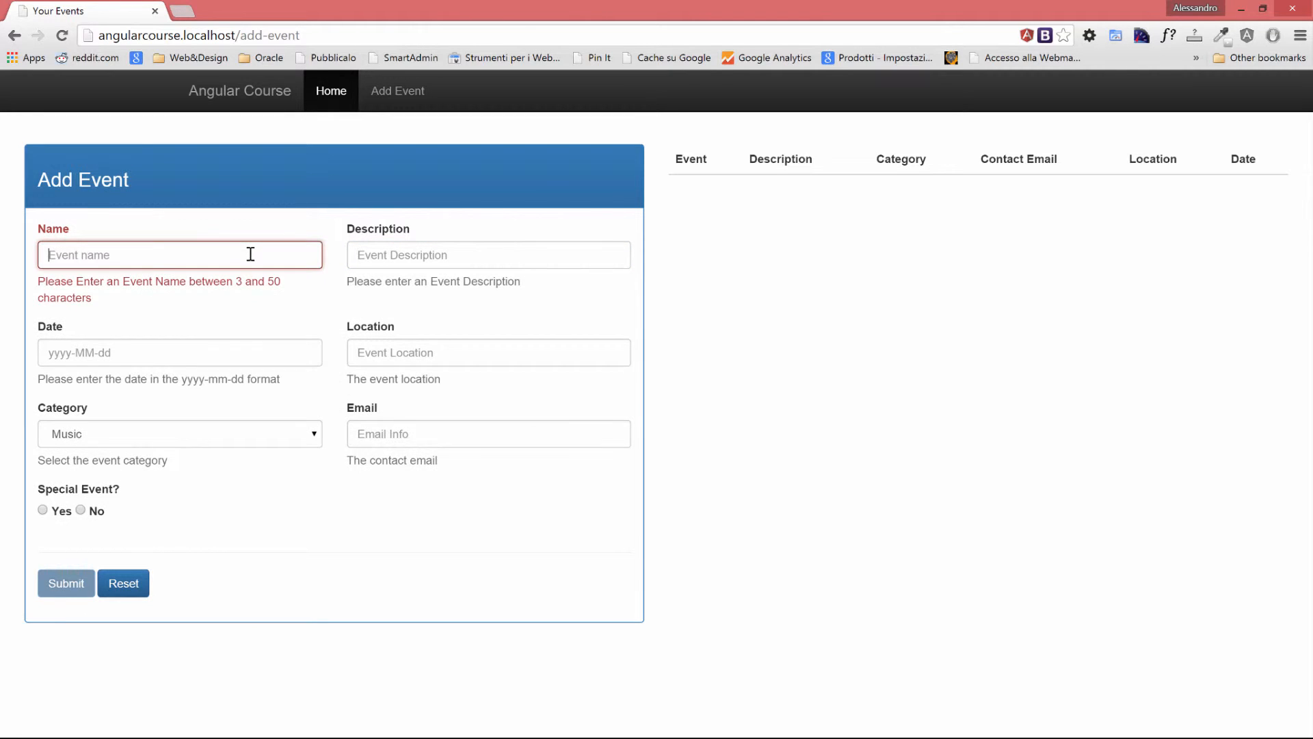
pyautogui.write('kmmk')
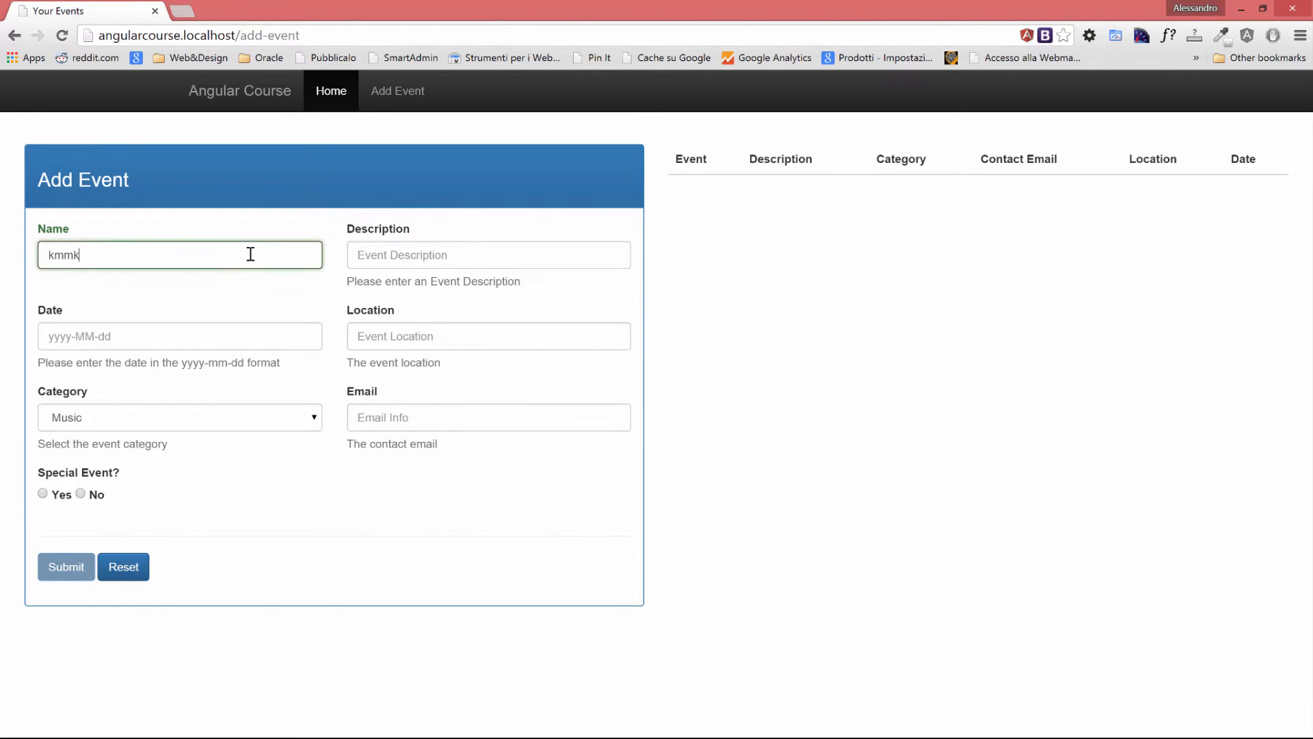